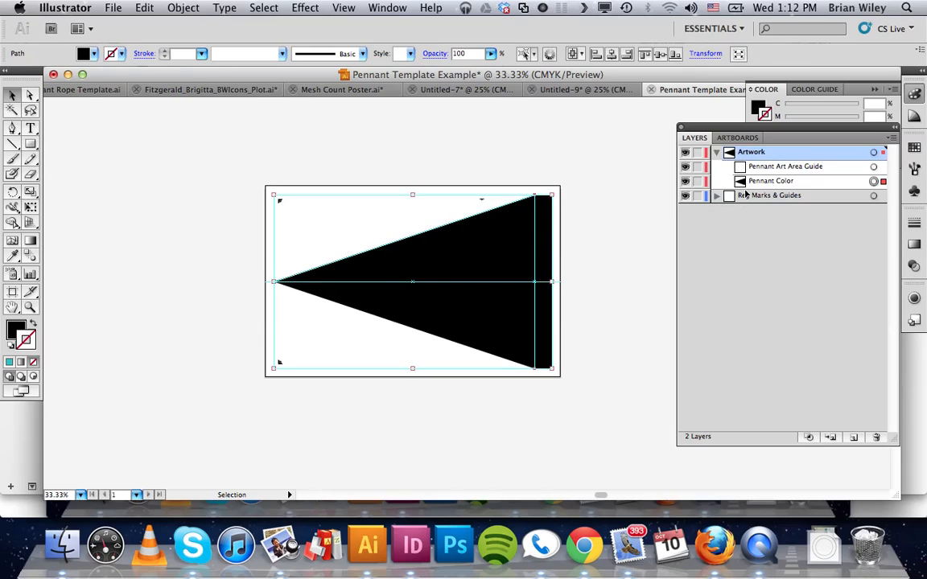
mouse_move(685, 196)
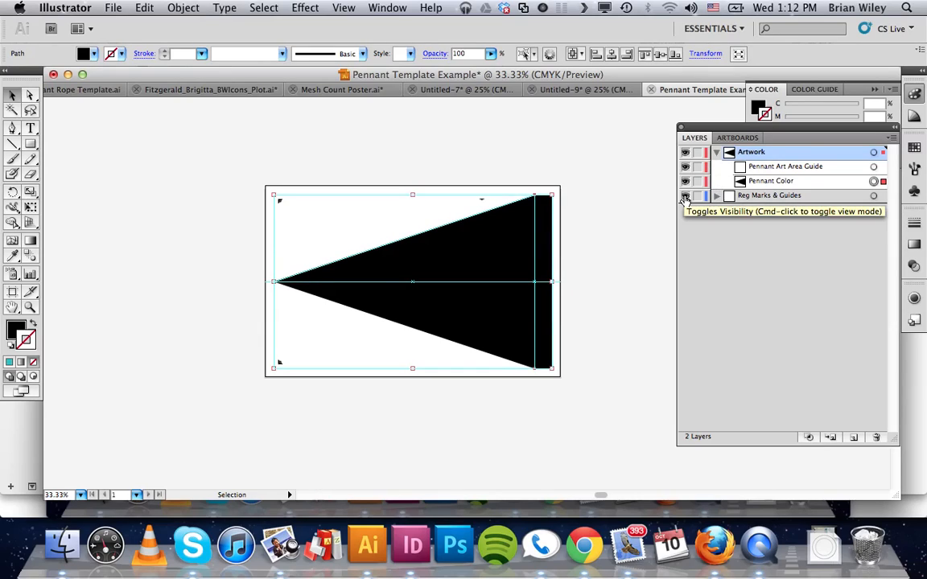
Hide the Reg Marks & Guides layer and select the black pennant triangle
click(717, 195)
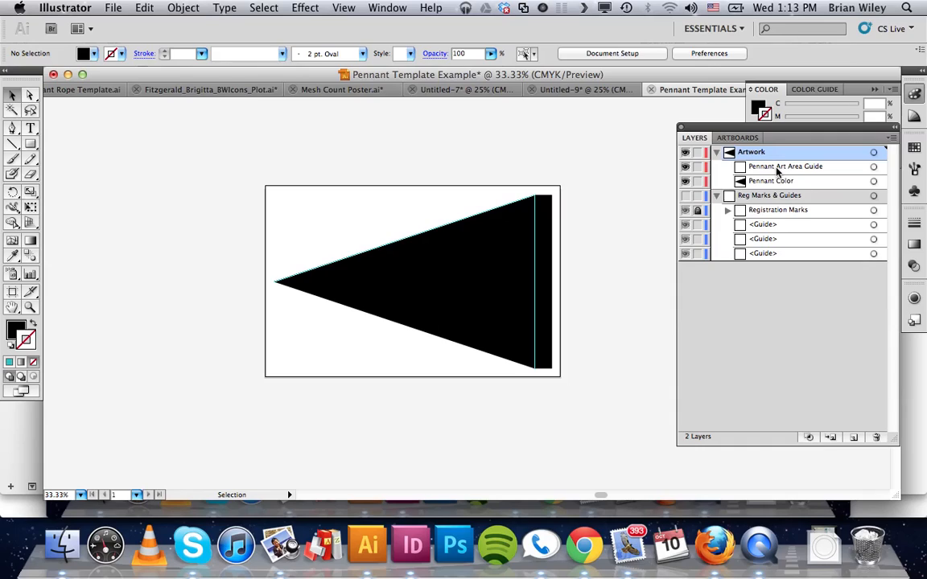
click(785, 166)
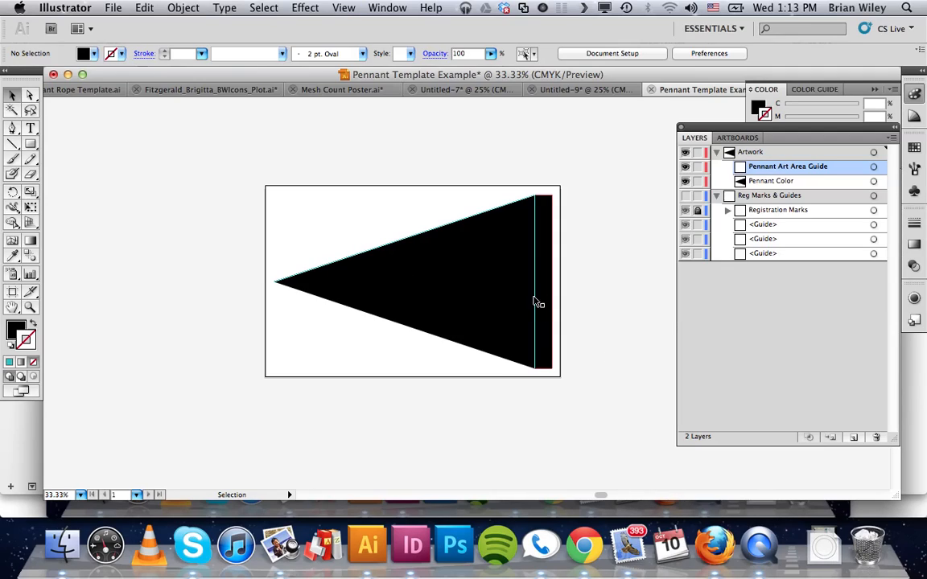
click(872, 180)
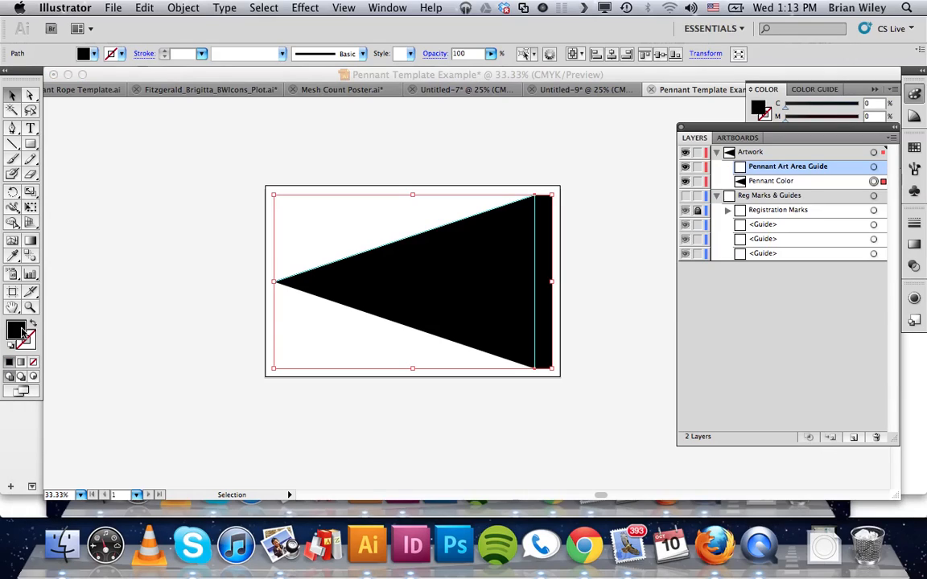
Give the pennant triangle a teal fill via the Color Picker
double_click(17, 329)
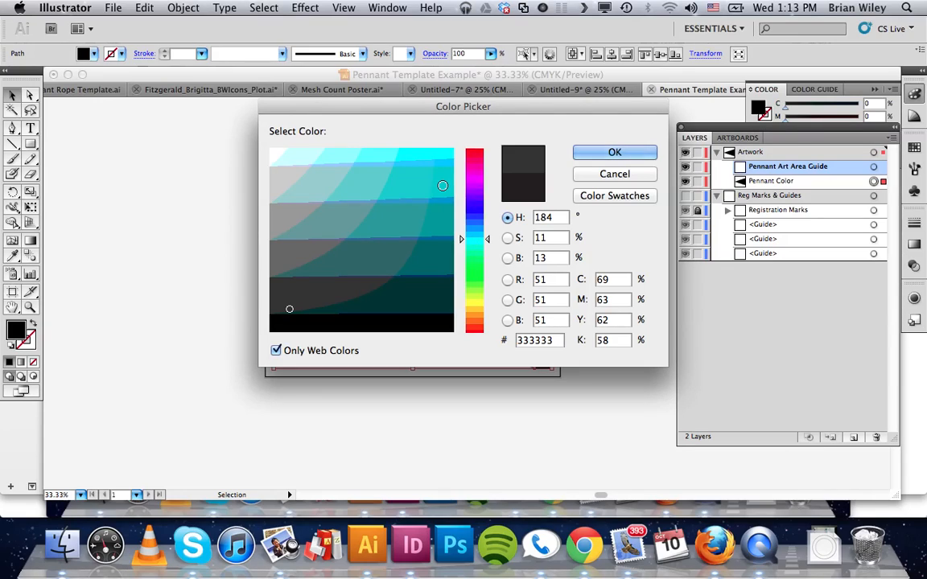
click(615, 152)
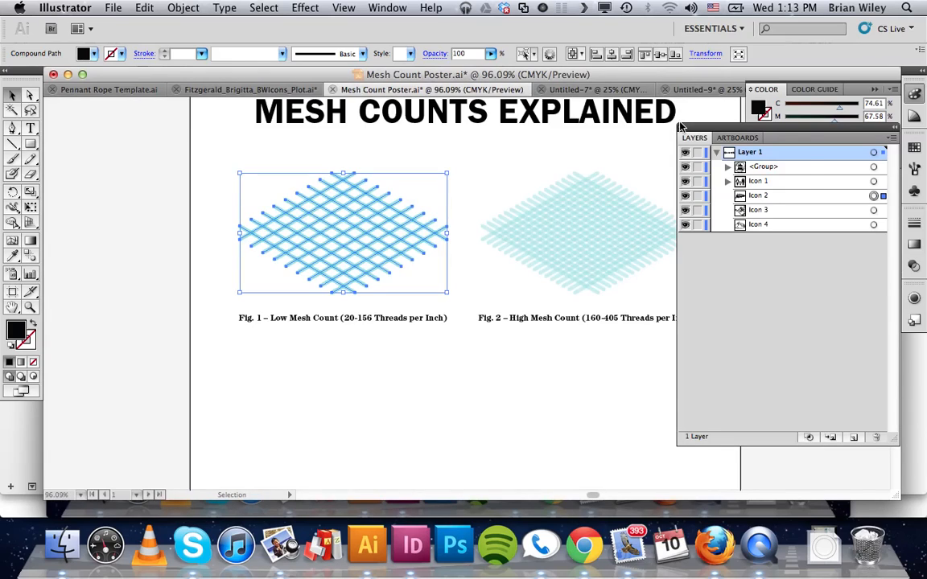
Place the pasted Icon 2 artwork centred on the teal pennant and scale it to fit
click(675, 90)
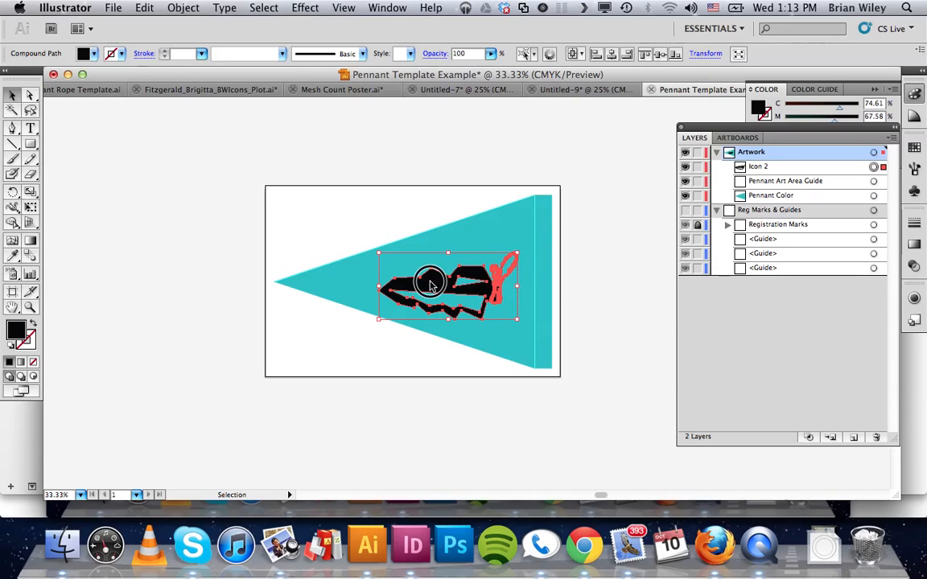
drag(434, 287, 432, 274)
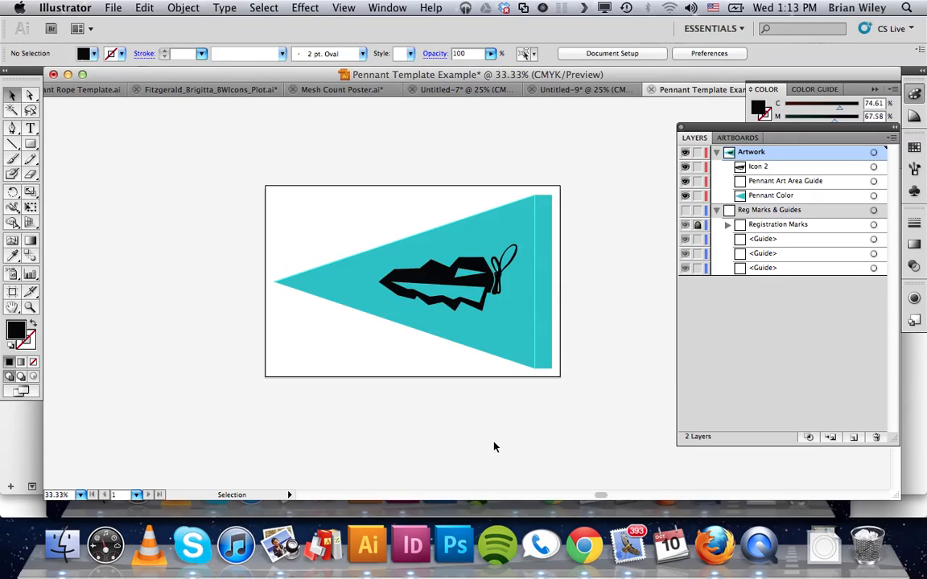
click(435, 277)
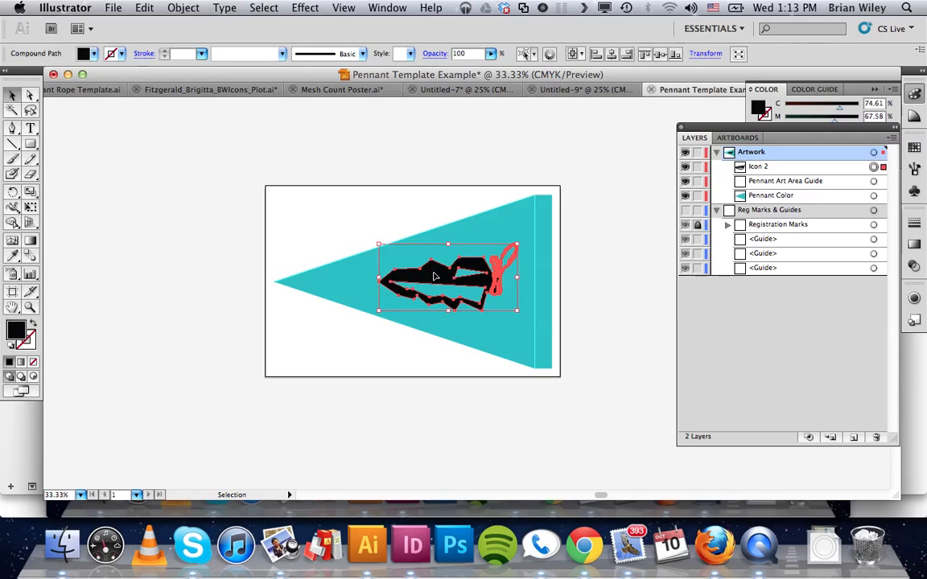
drag(434, 277, 435, 261)
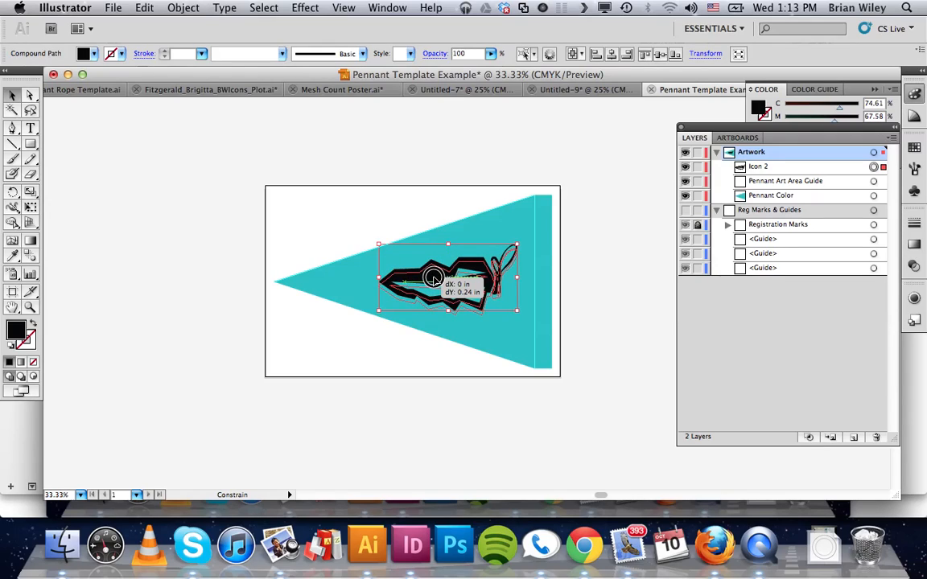
click(596, 287)
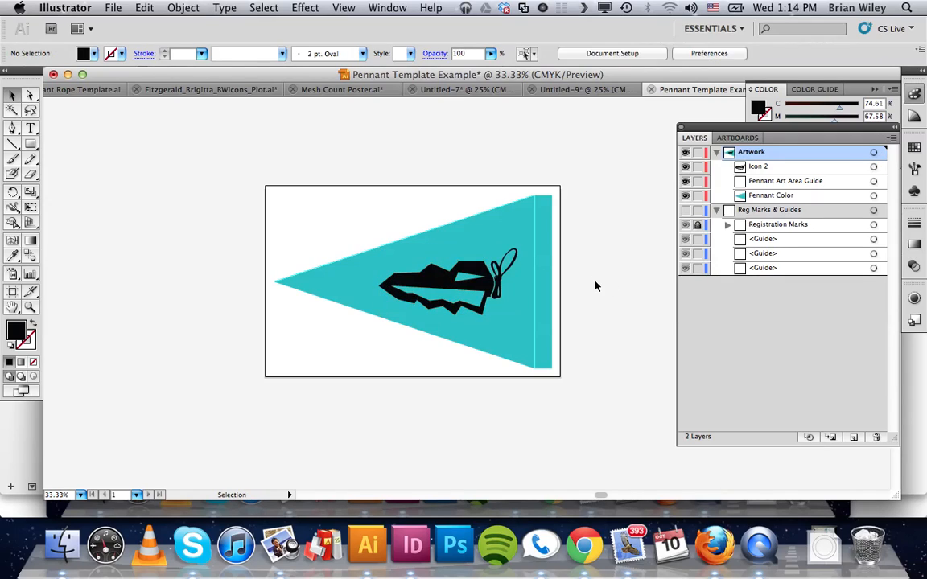
click(434, 286)
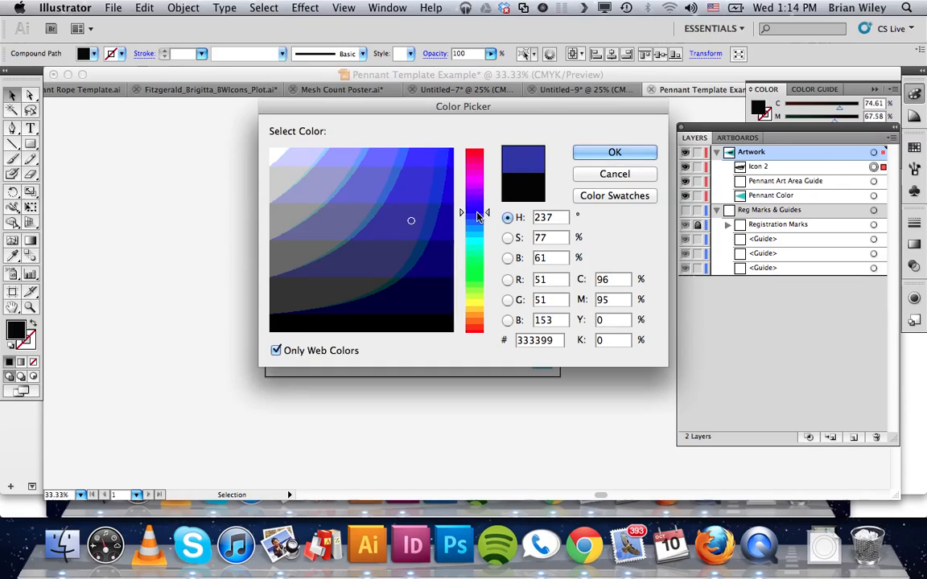
Recolour the icon dark blue and confirm the fill
click(433, 219)
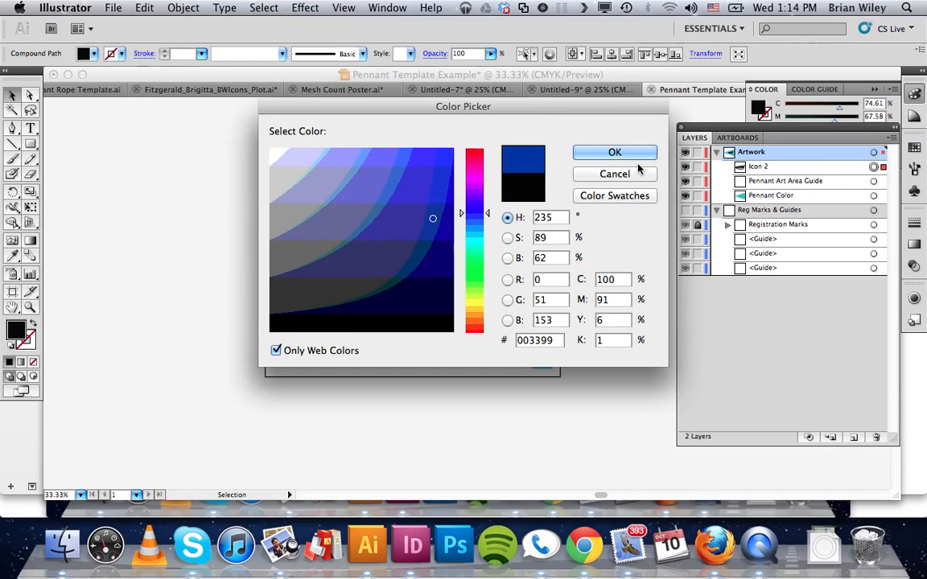
click(615, 151)
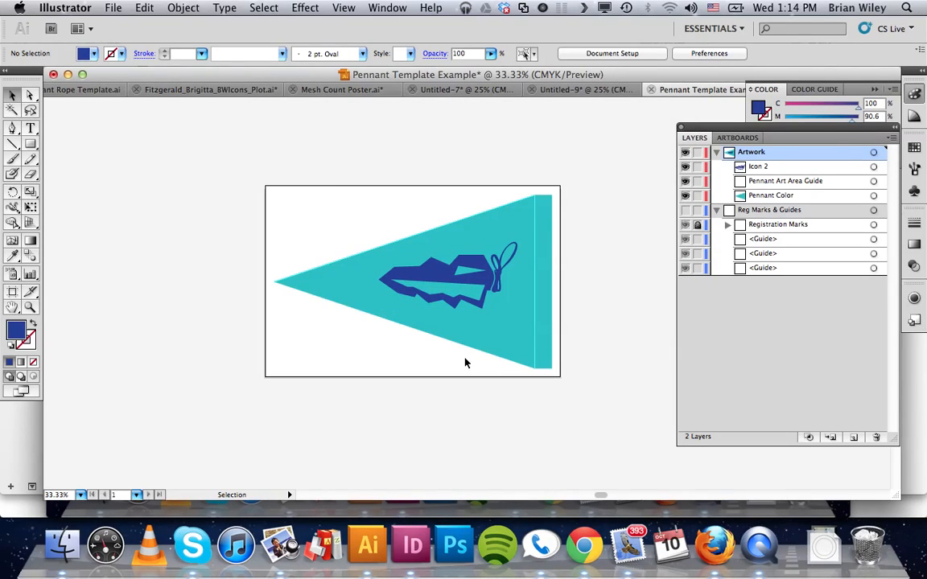
click(435, 277)
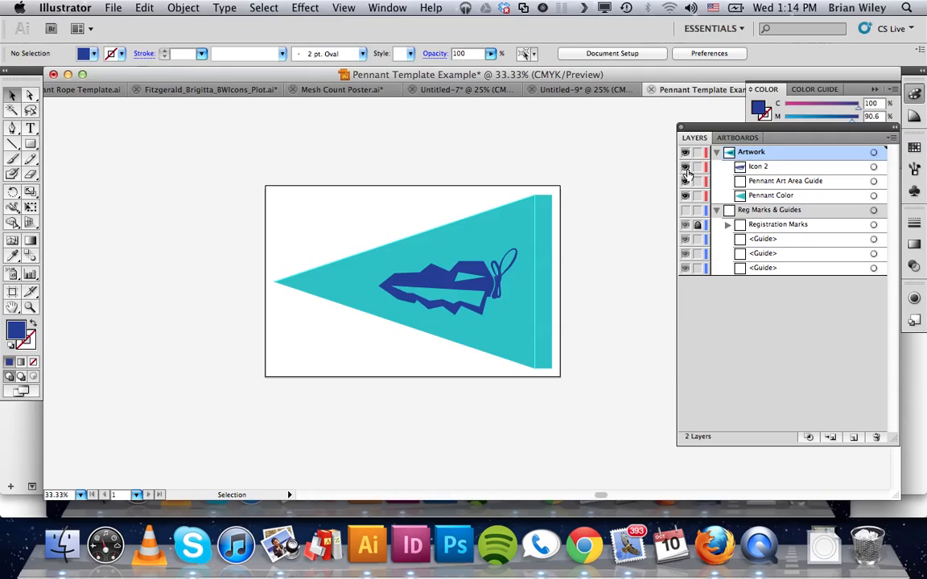
Toggle the Icon 2 layer off and on, then show the Reg Marks & Guides layer again
click(685, 166)
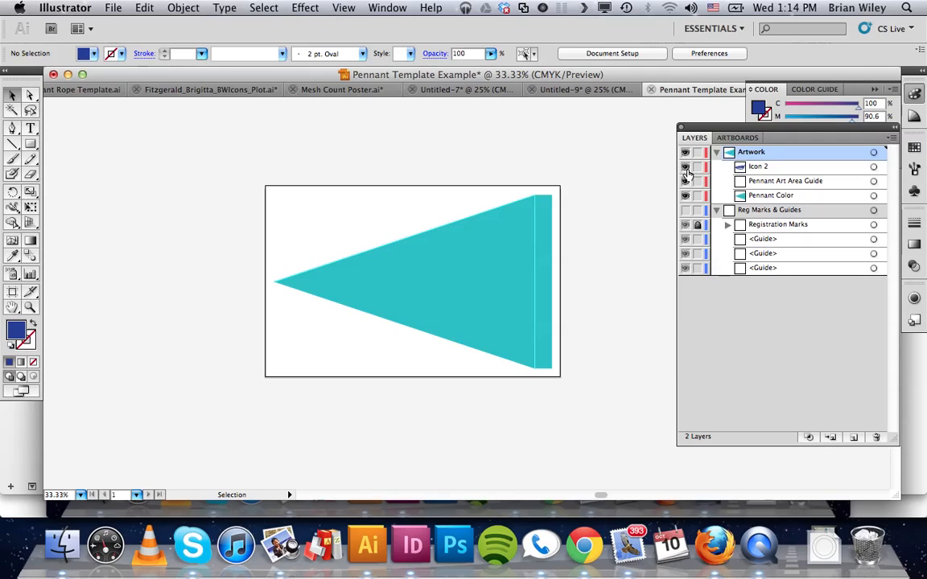
click(686, 166)
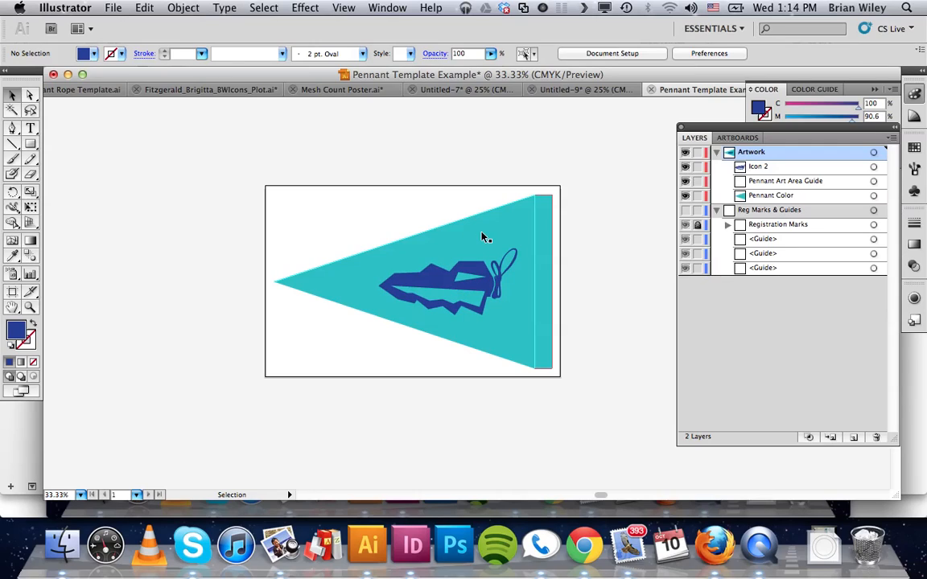
click(442, 277)
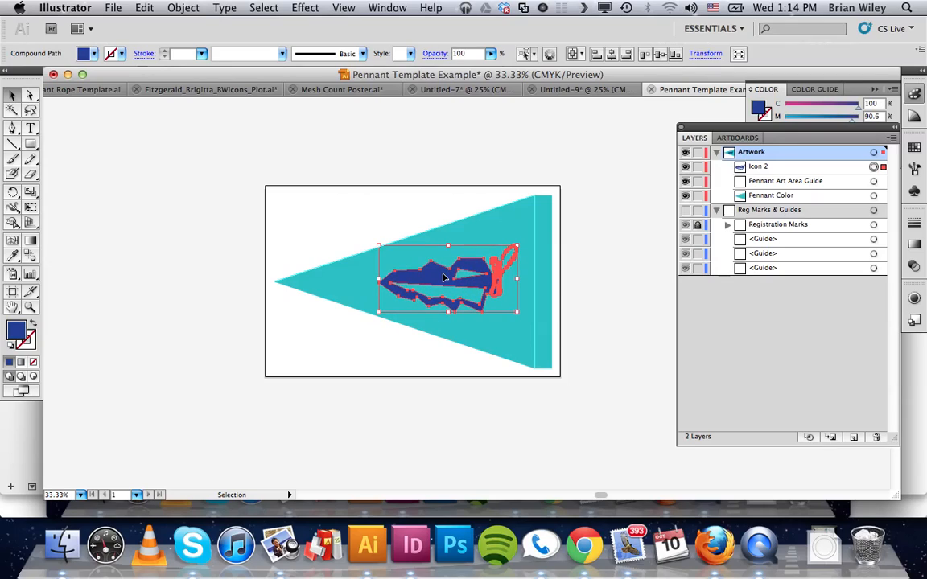
click(605, 290)
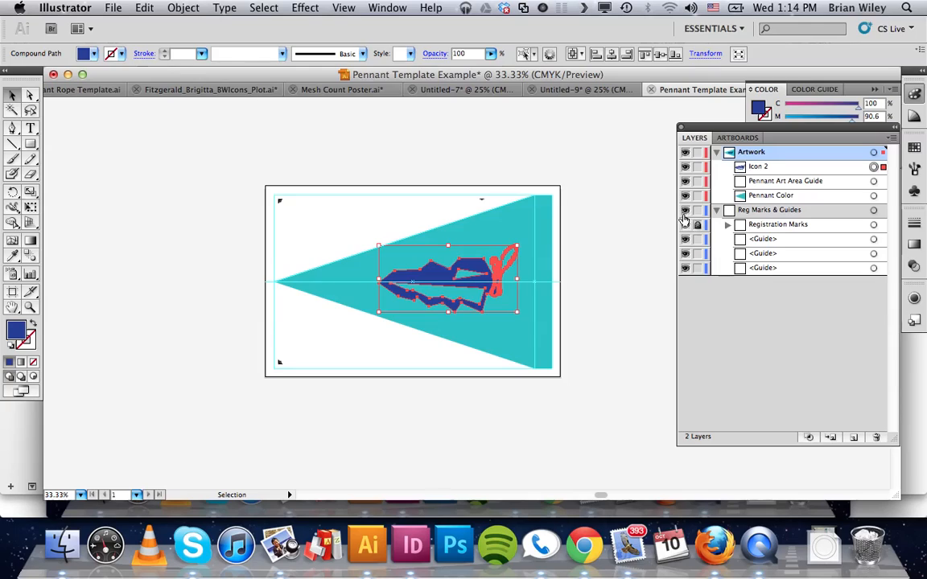
Hide the Pennant Color layer and select the blue icon
click(644, 232)
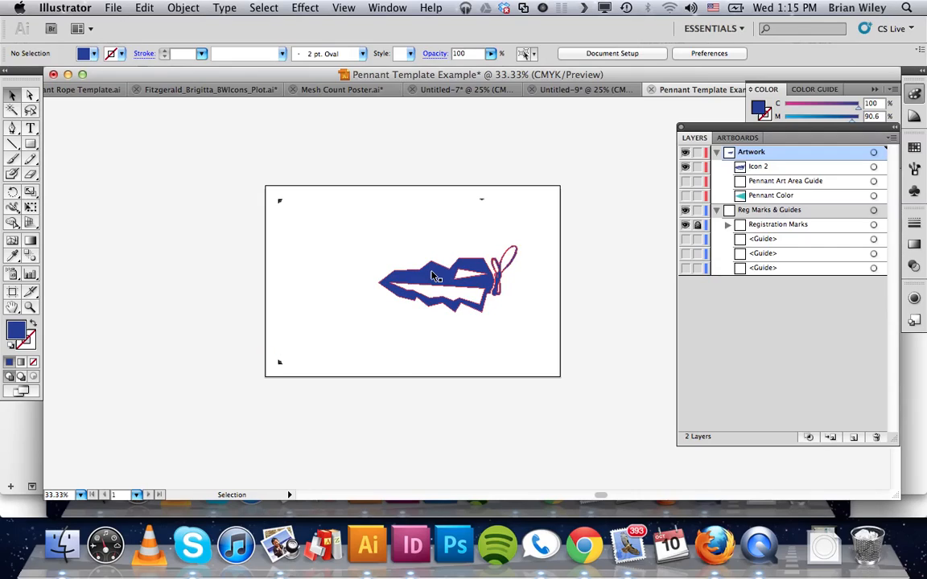
click(432, 277)
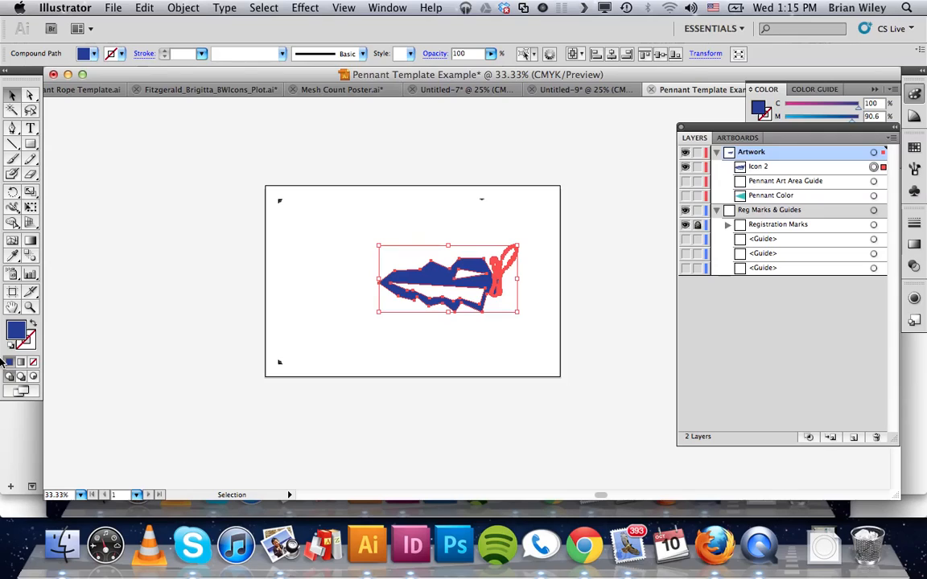
double_click(17, 328)
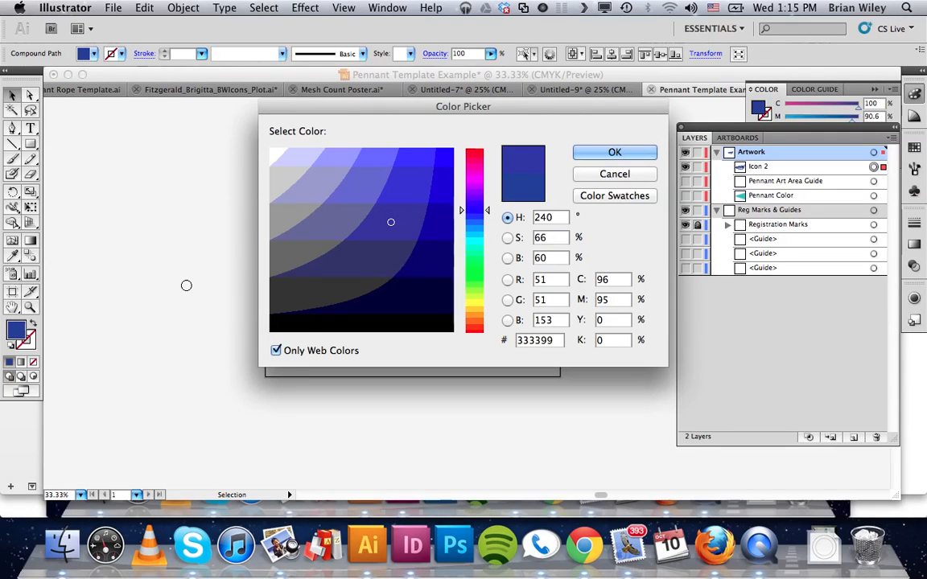
click(277, 350)
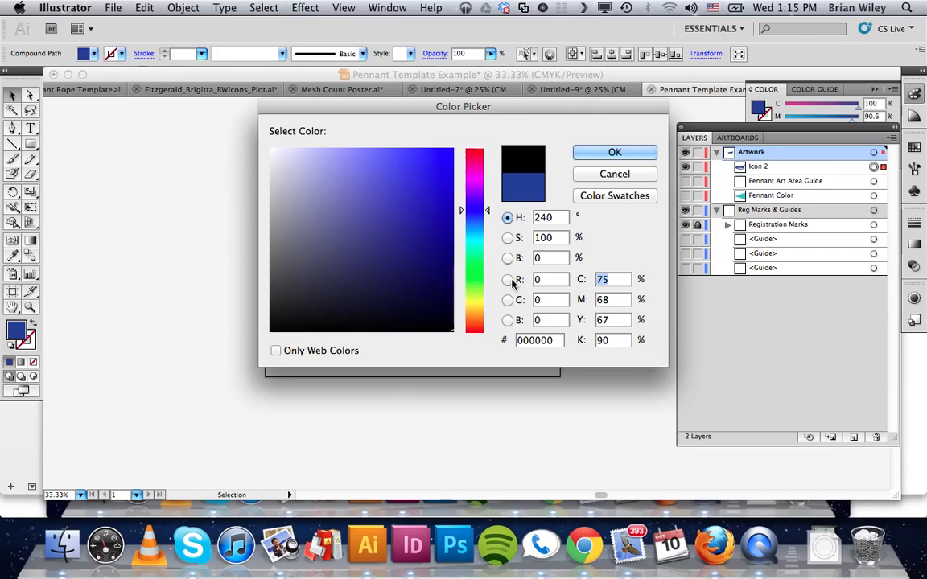
text(10)
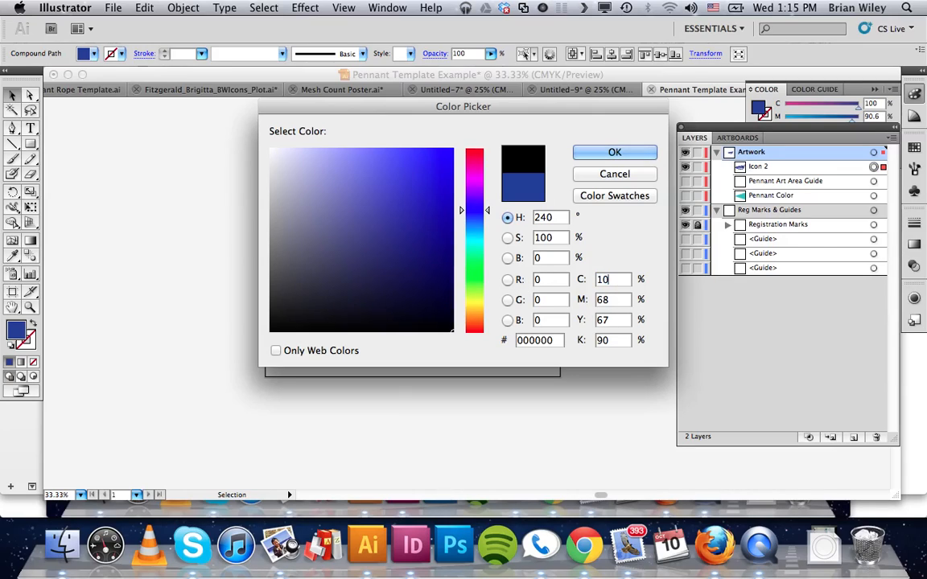
text(10010)
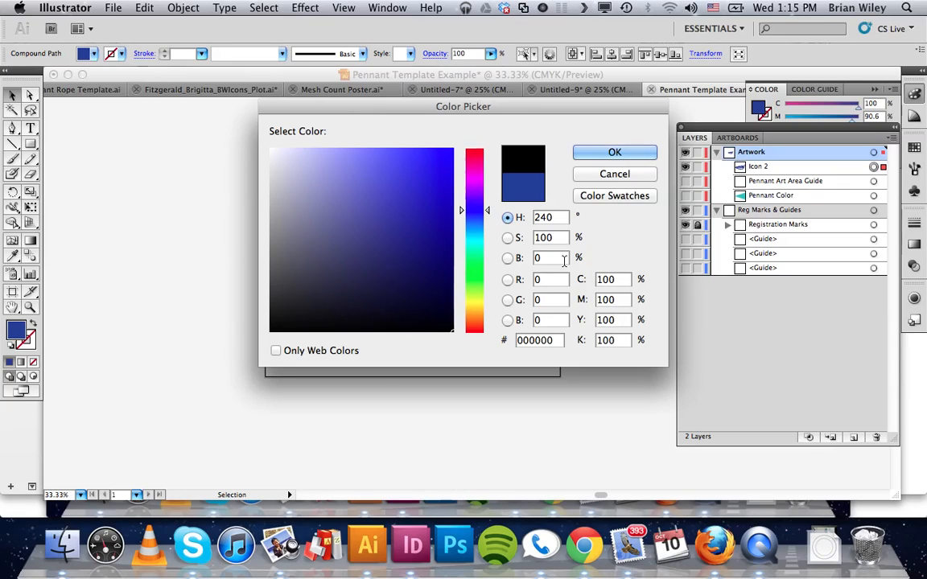
mouse_move(606, 120)
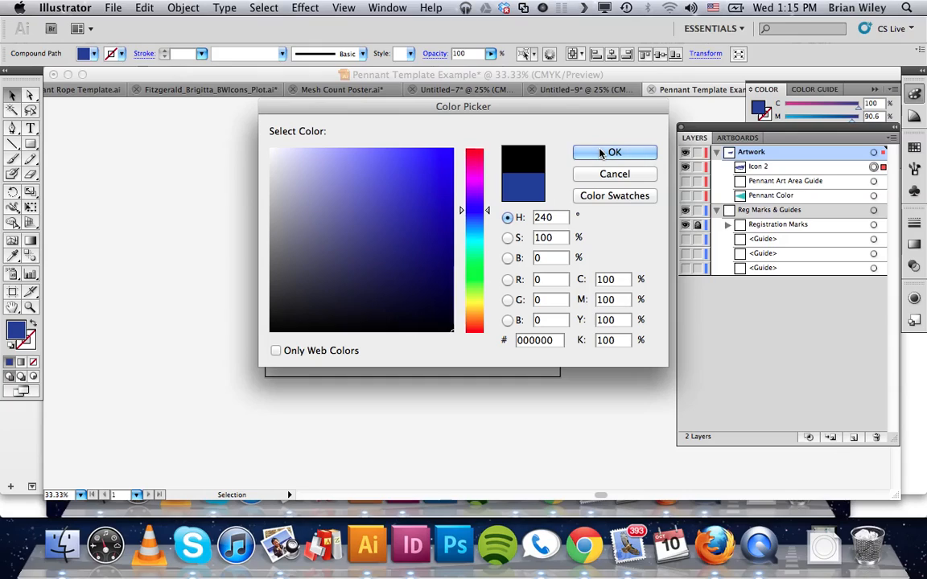
click(615, 153)
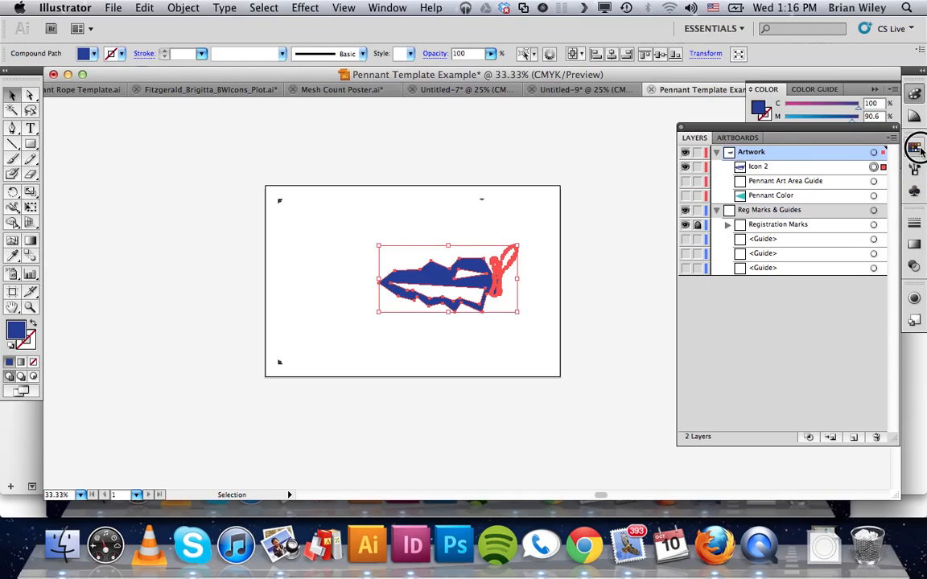
Fill the icon solid black and verify the values in the Color Picker
click(914, 147)
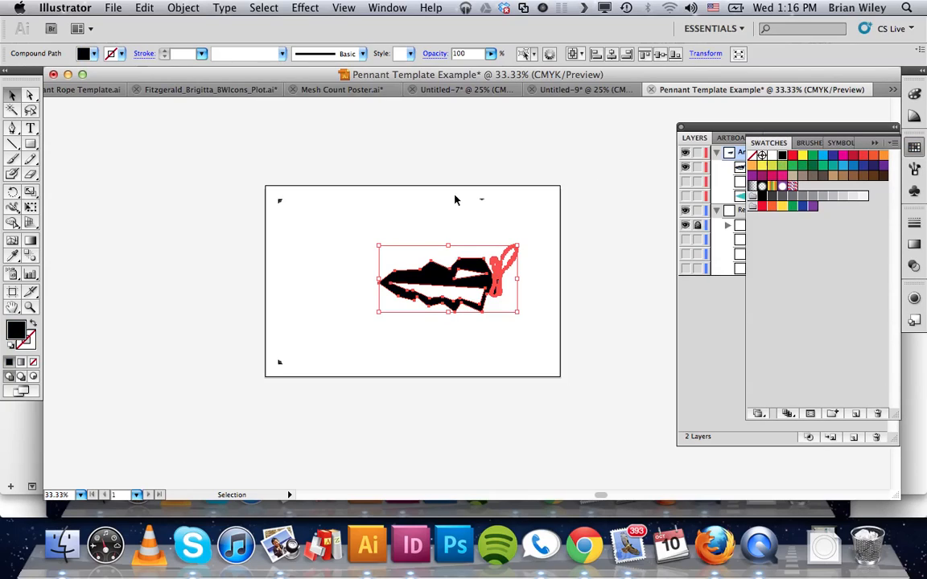
double_click(16, 330)
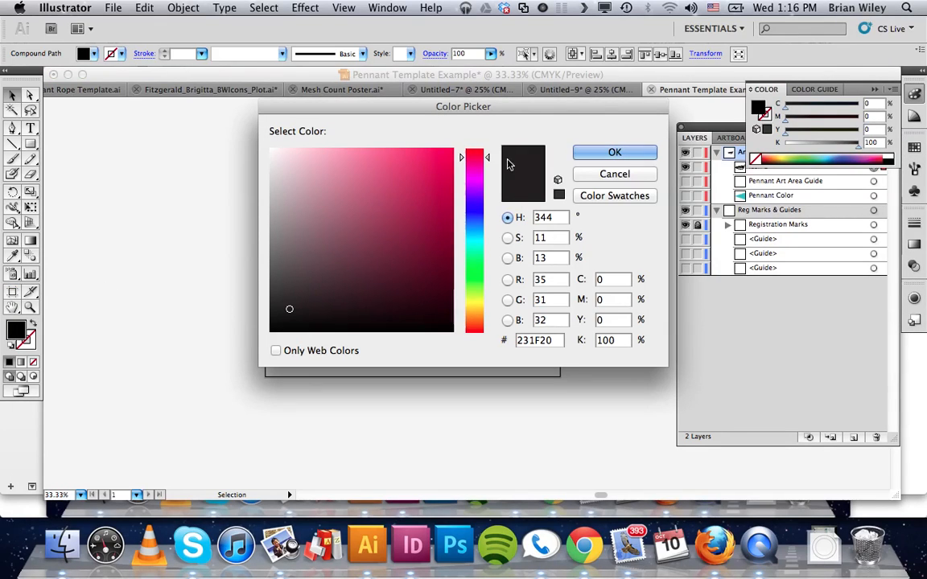
click(615, 151)
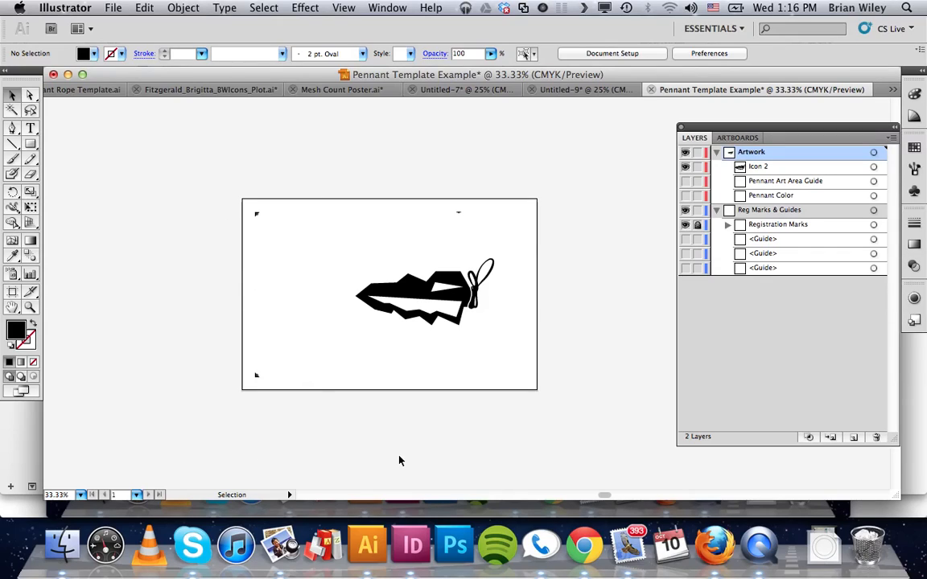
mouse_move(226, 264)
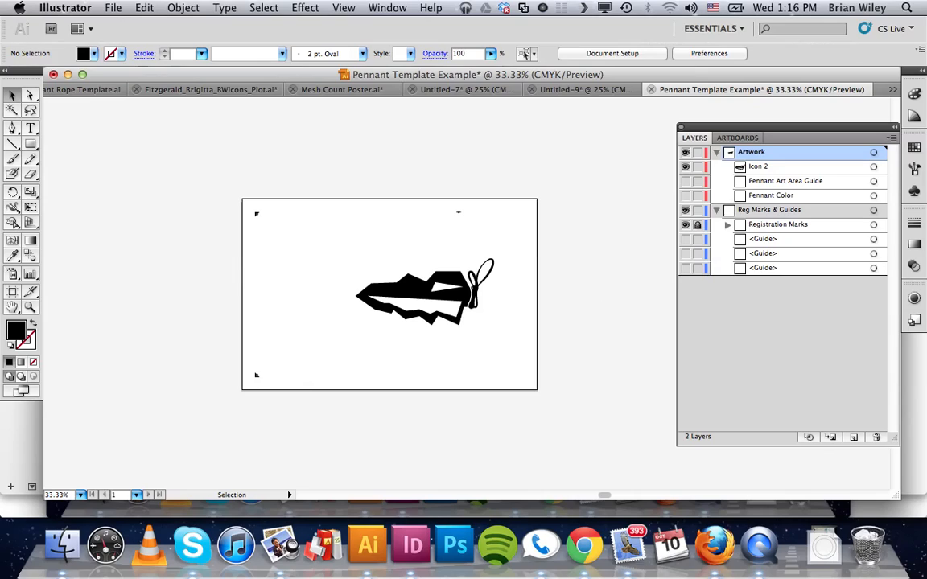
Save the artwork as an Adobe PDF named 'Pennant Icon 3 Blue.pdf'
click(112, 6)
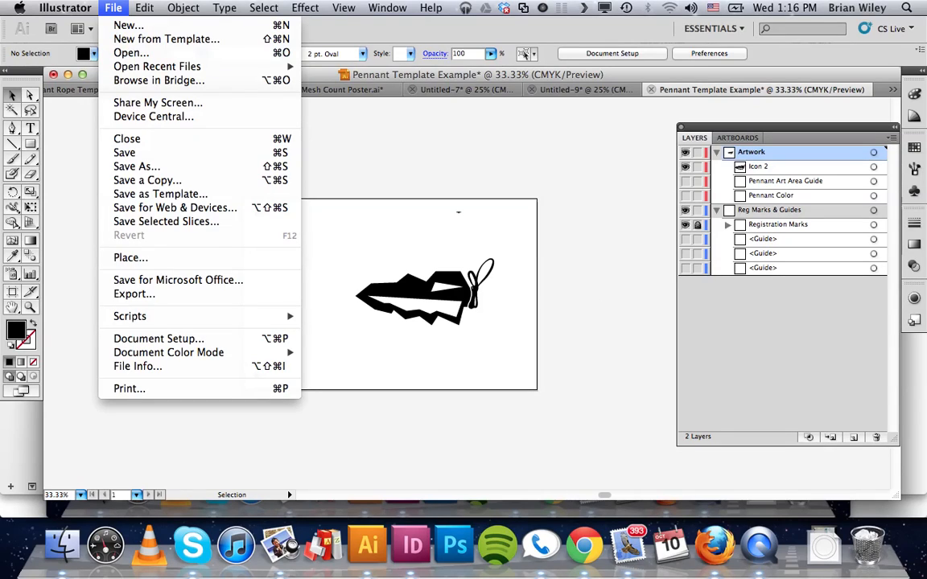
mouse_move(136, 166)
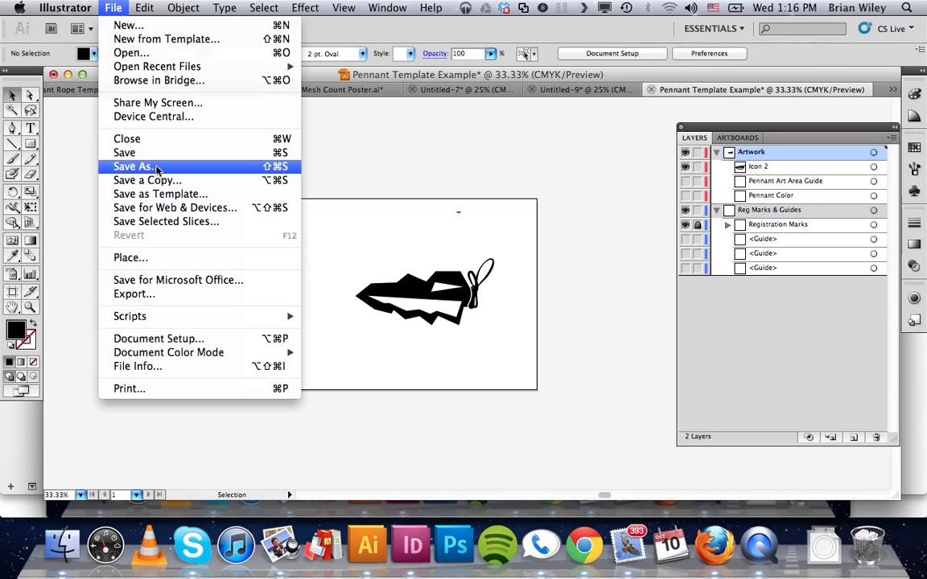
click(135, 166)
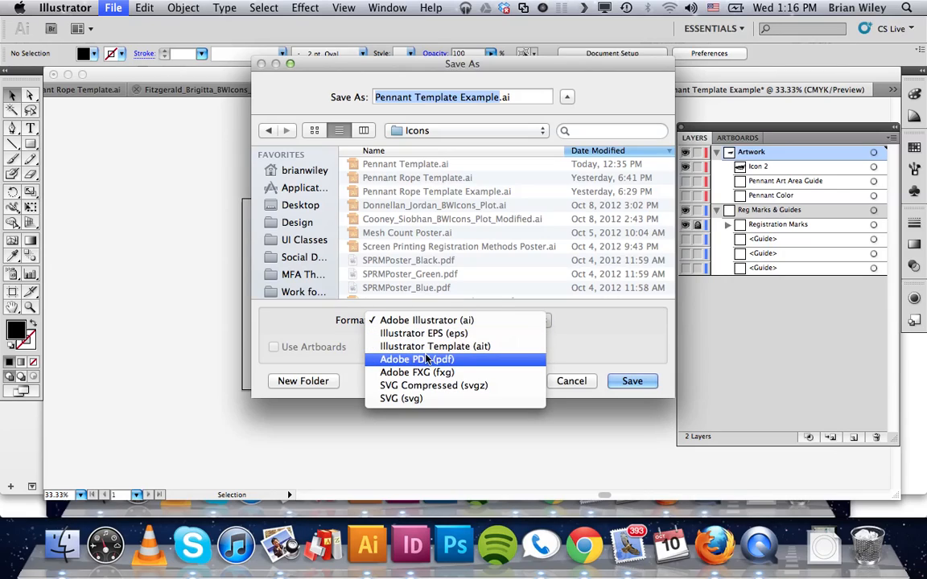
click(415, 359)
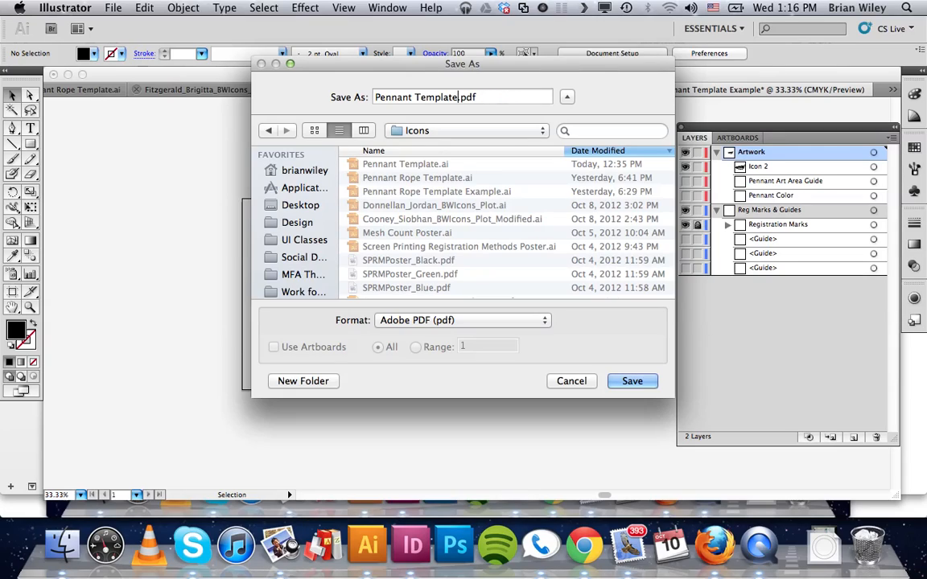
key(backspace)
text(Icon 3 Blu)
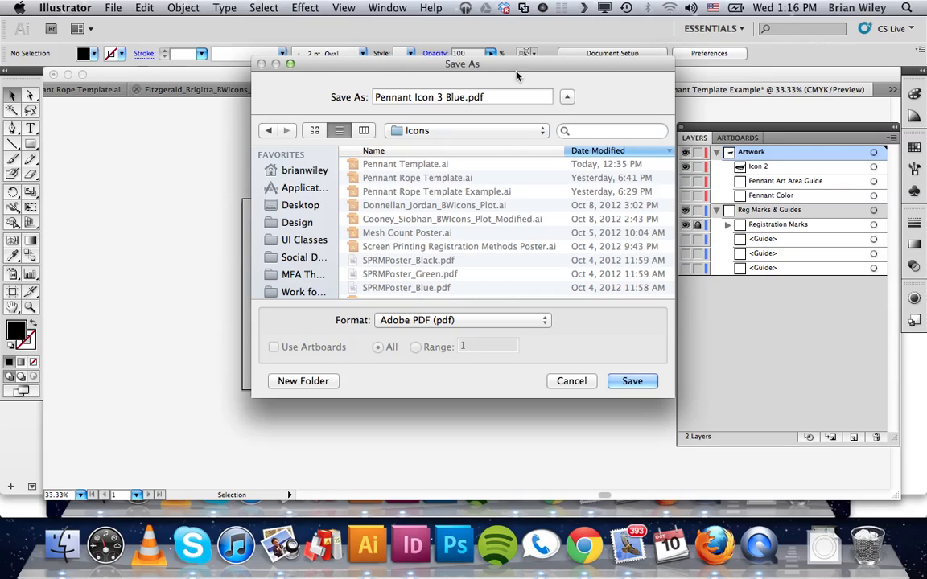
mouse_move(631, 322)
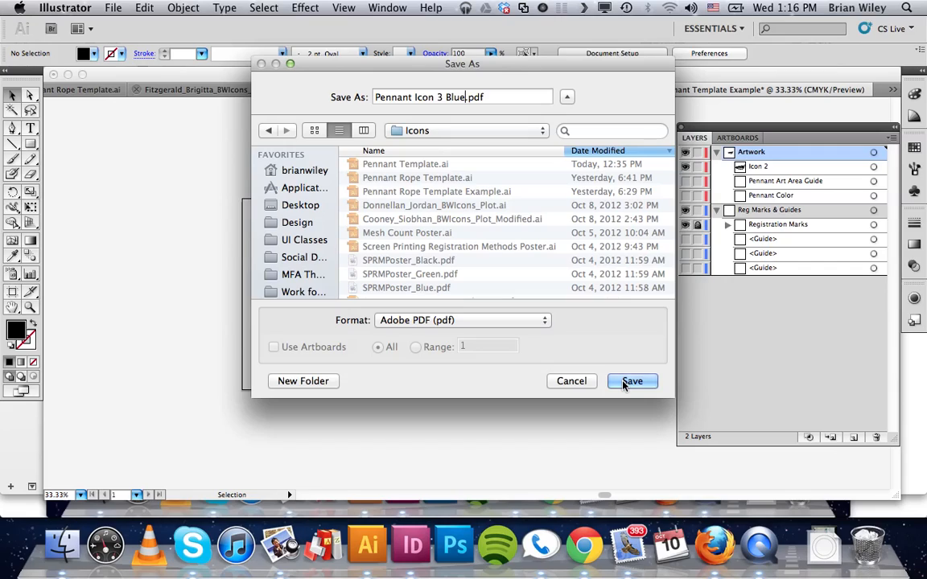
click(632, 380)
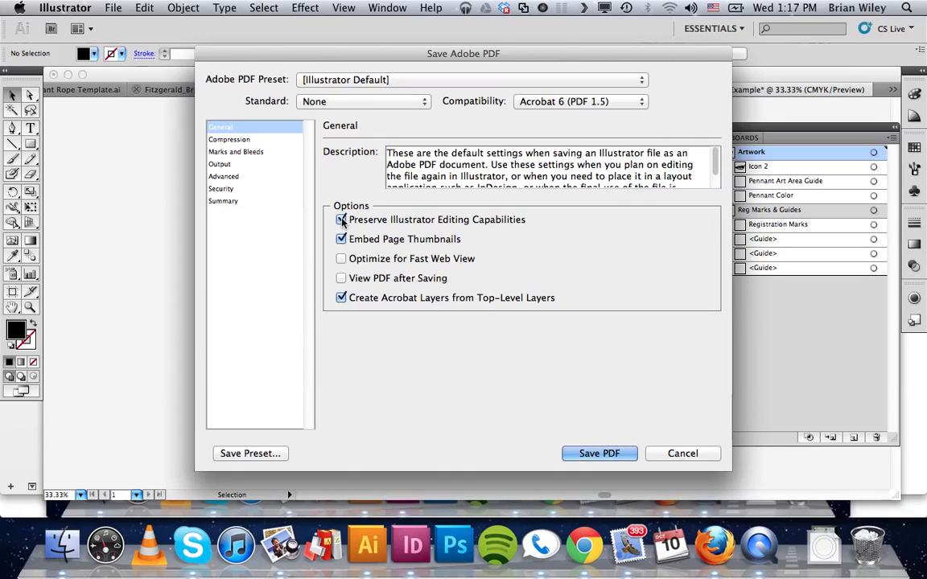
Save the PDF without Illustrator editing capabilities or Acrobat layers, accepting the warning
click(342, 219)
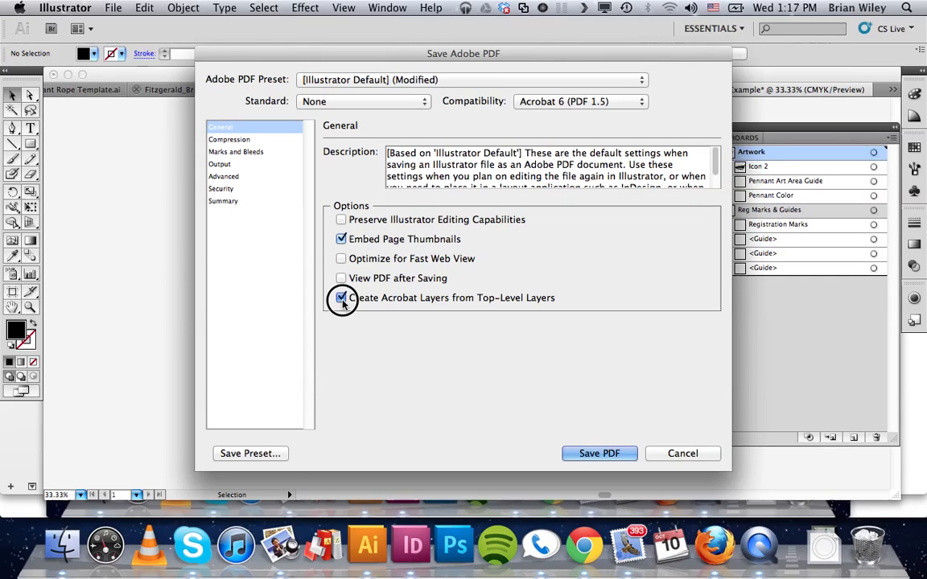
click(341, 298)
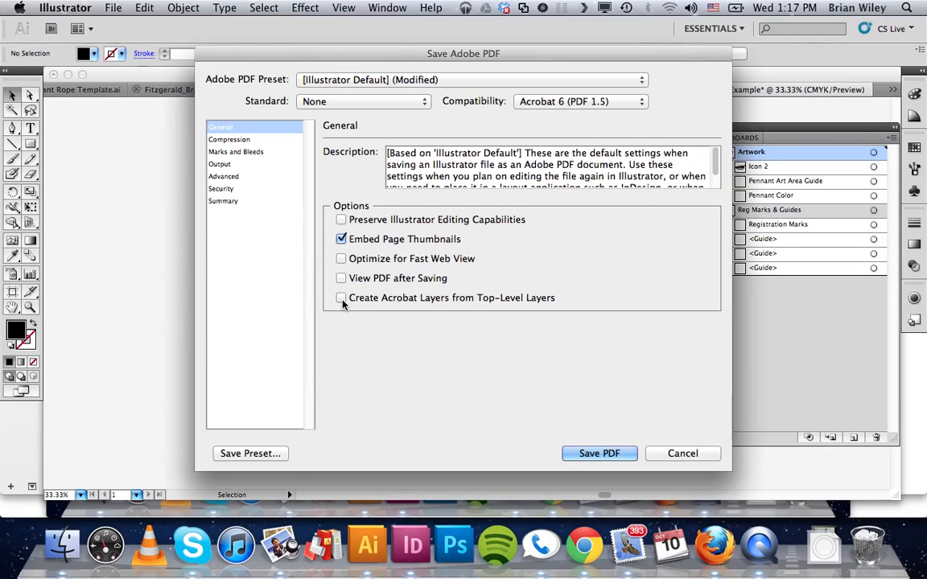
click(599, 454)
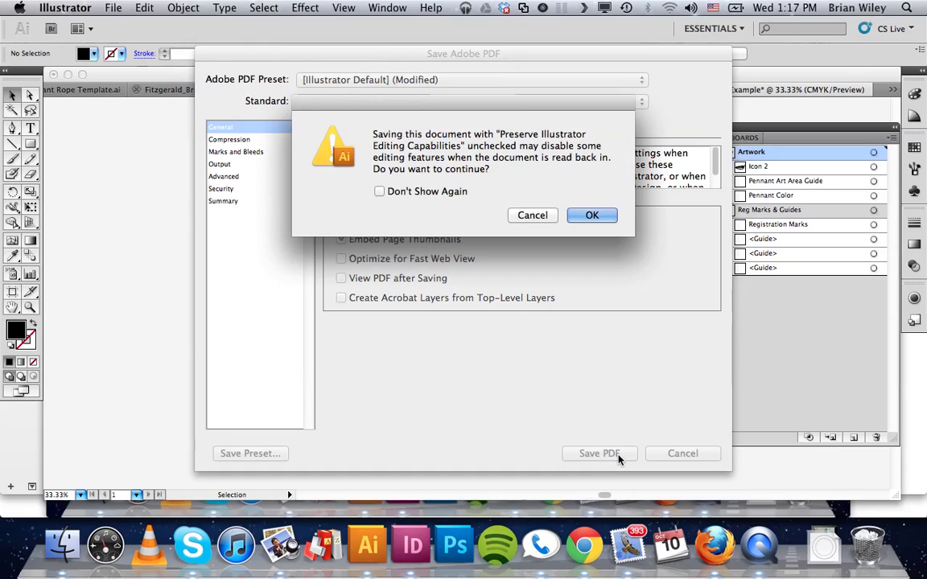
mouse_move(615, 202)
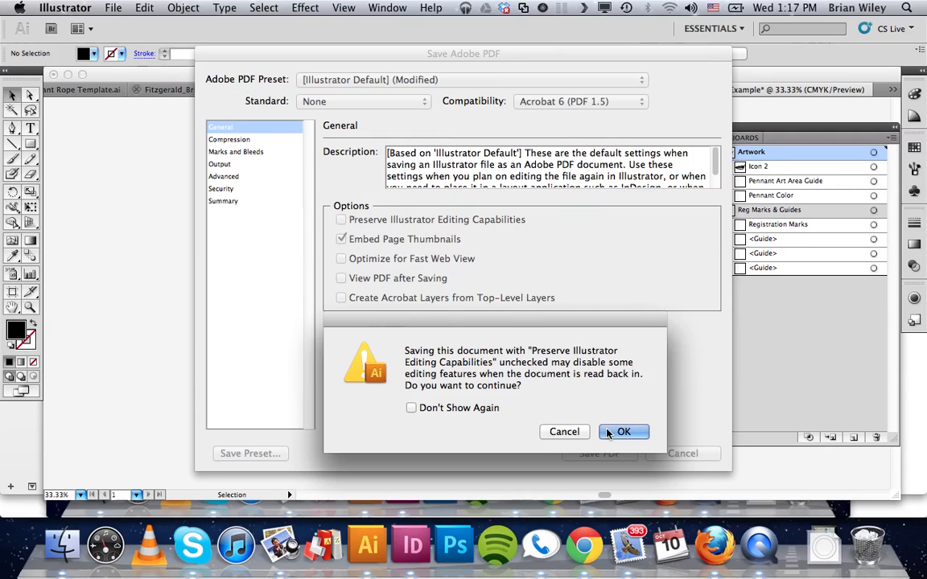
click(624, 432)
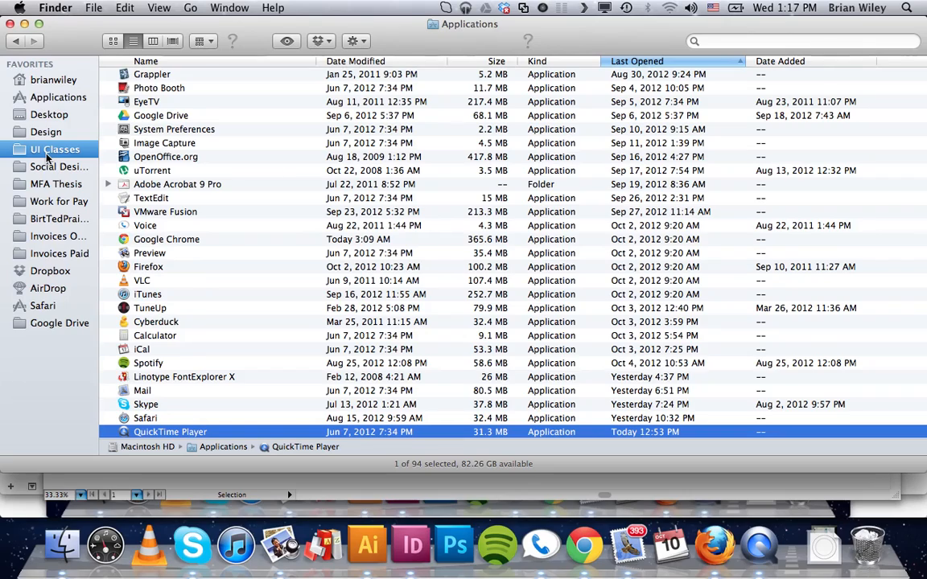
In Finder, open UI Classes > 216 Imagemaking > Icons and open Pennant Icon 3 Blue.pdf in Preview
click(55, 148)
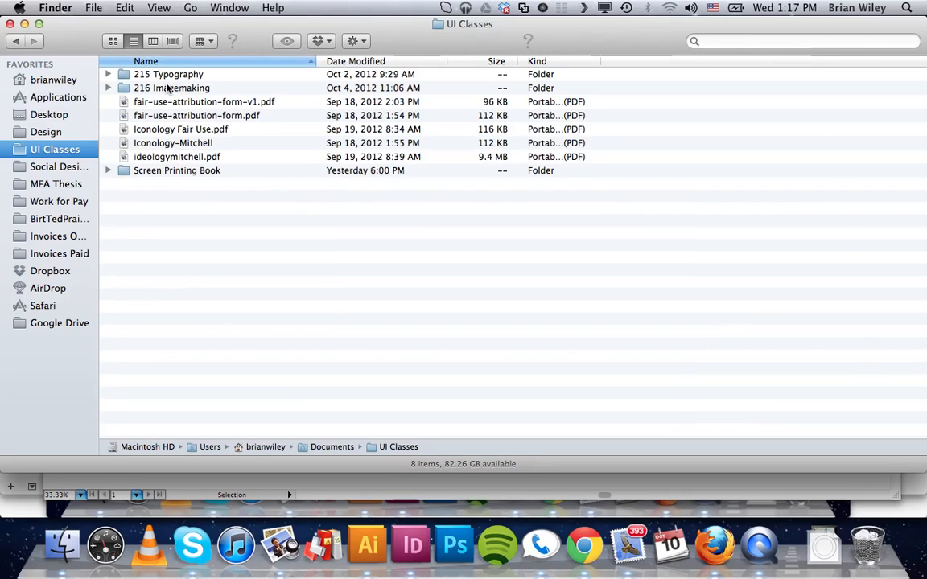
double_click(171, 87)
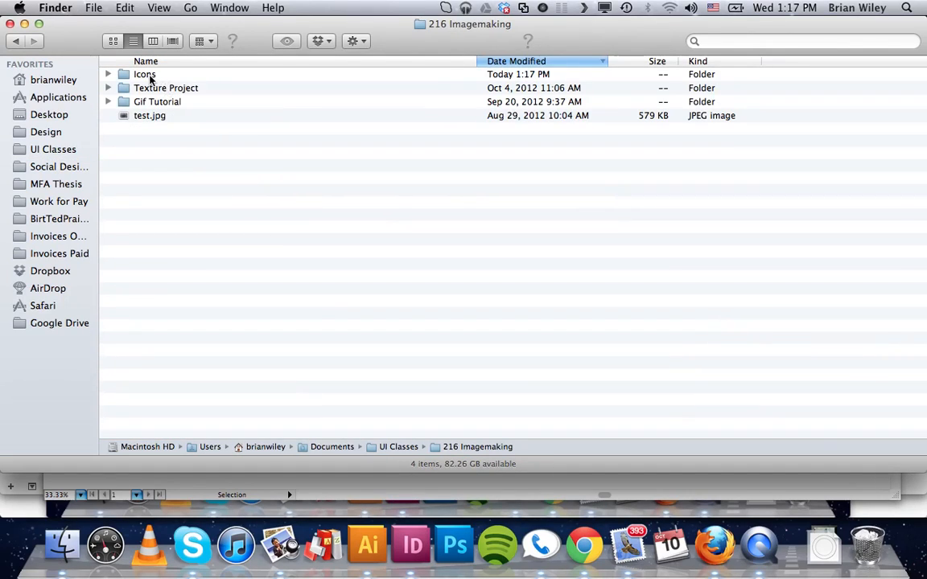
double_click(145, 74)
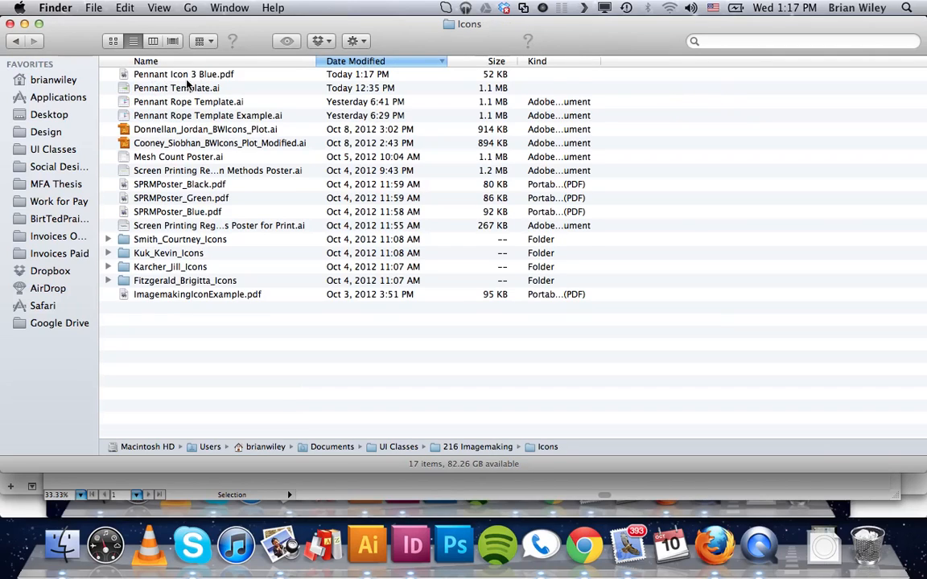
click(184, 75)
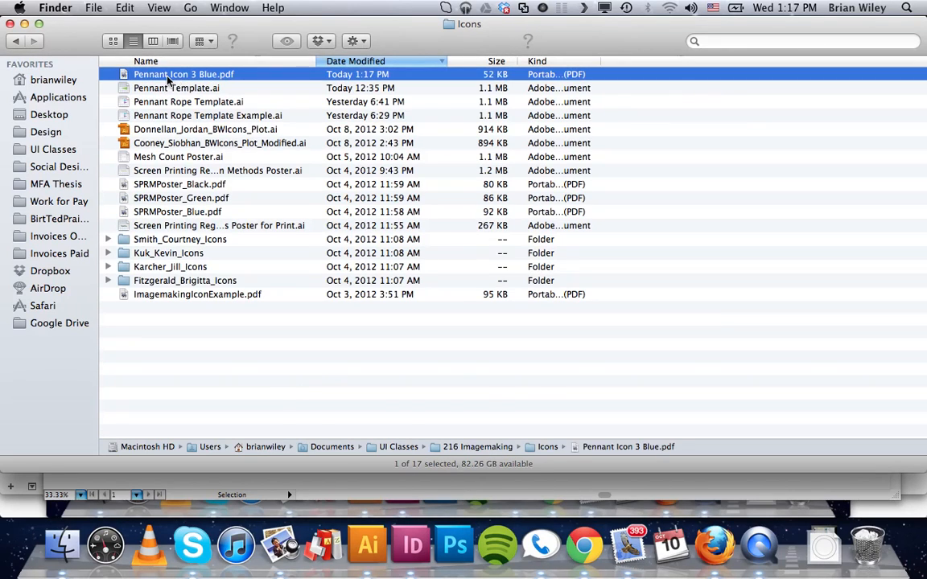
double_click(183, 74)
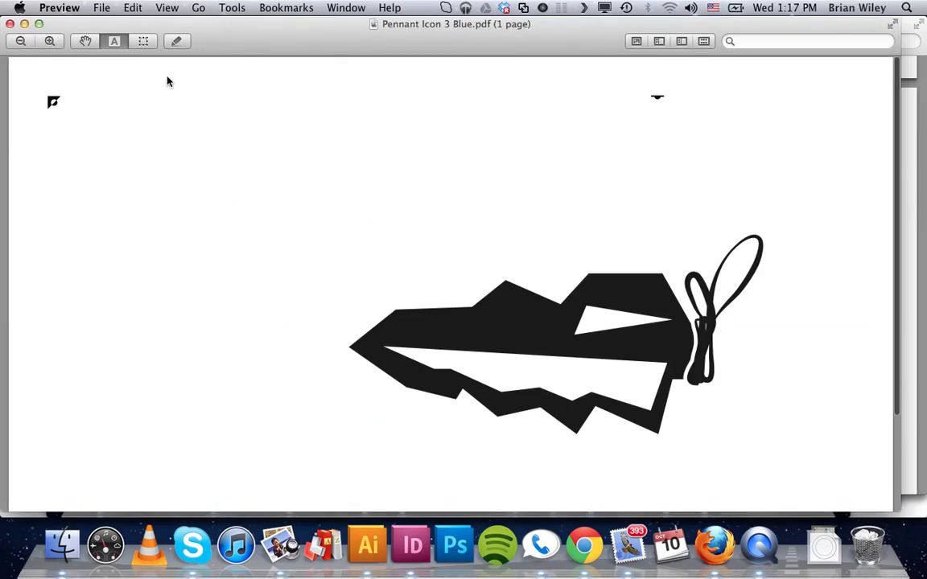
Inspect the blue-plate PDF in Preview, then return to Illustrator
scroll(down, 3)
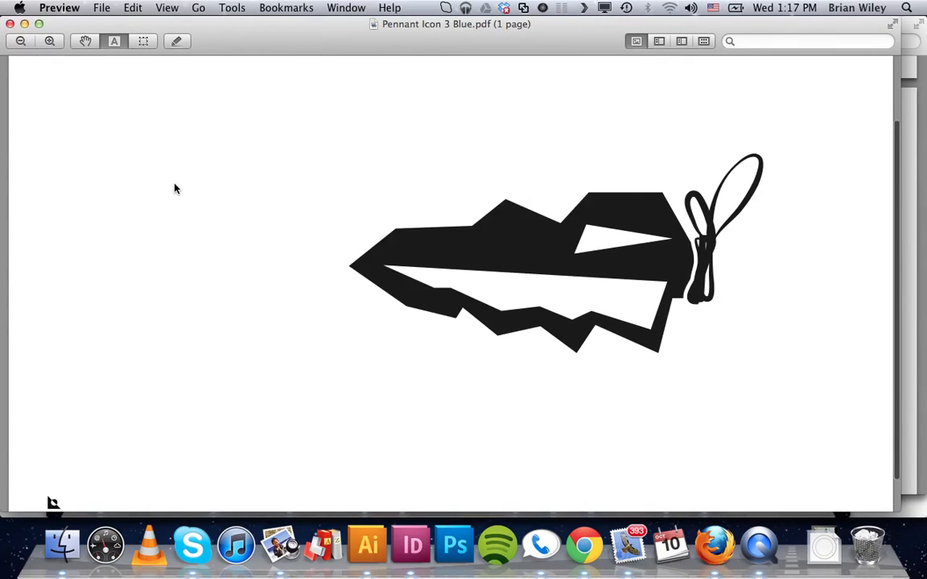
scroll(down, 3)
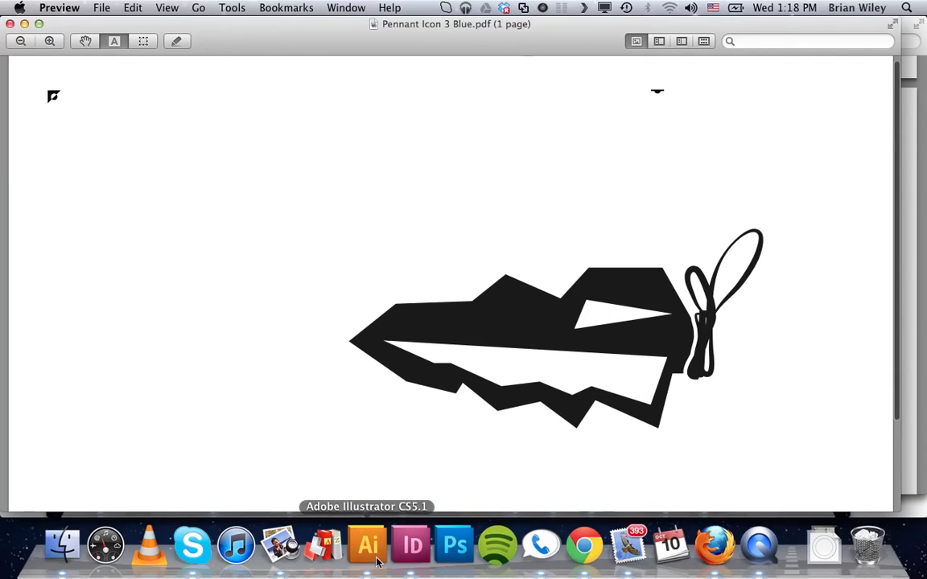
click(367, 546)
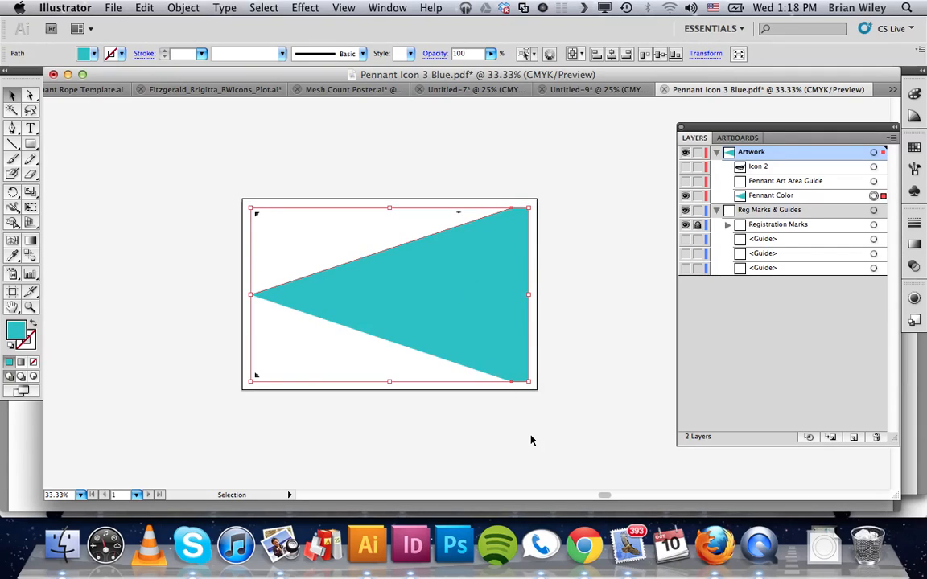
mouse_move(391, 289)
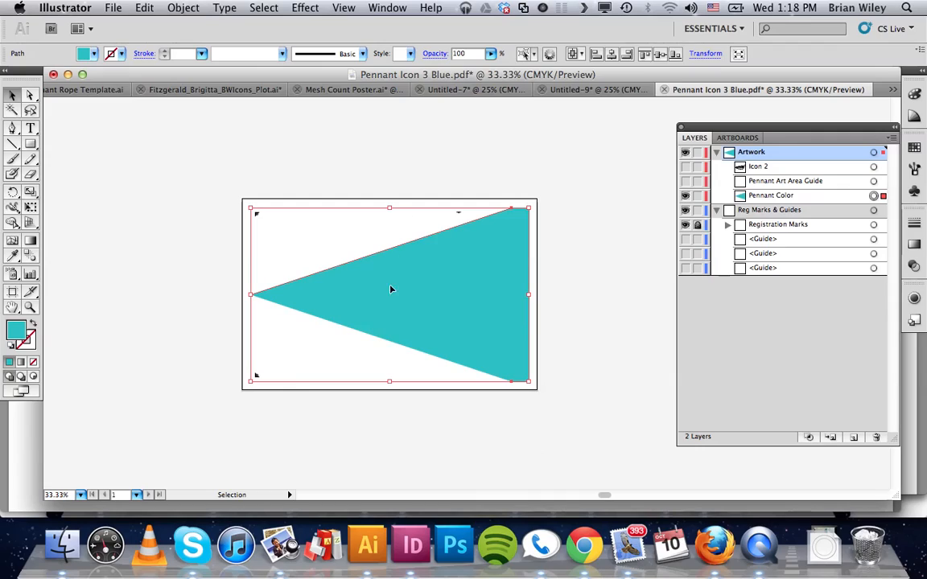
mouse_move(399, 325)
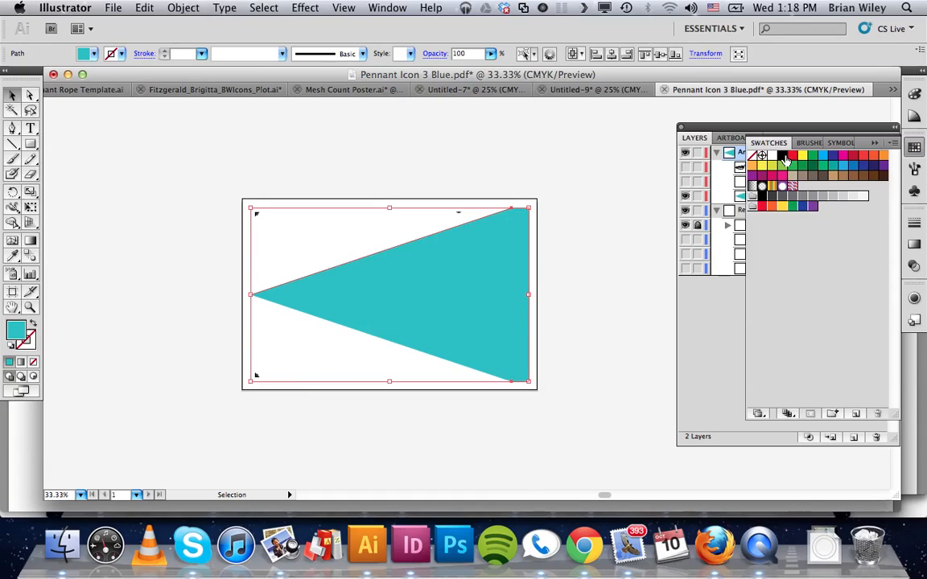
Fill the pennant triangle solid black from Swatches and start Save As
click(782, 154)
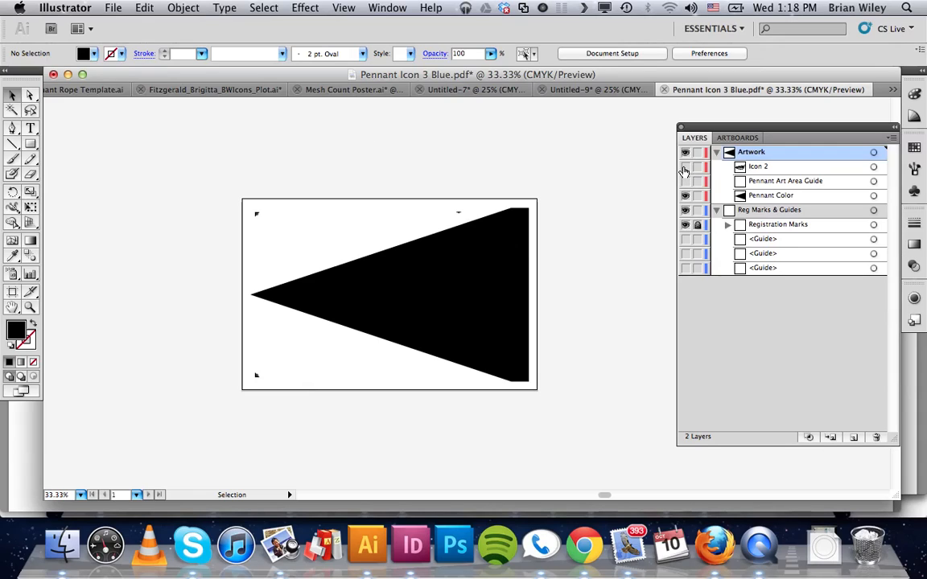
click(112, 7)
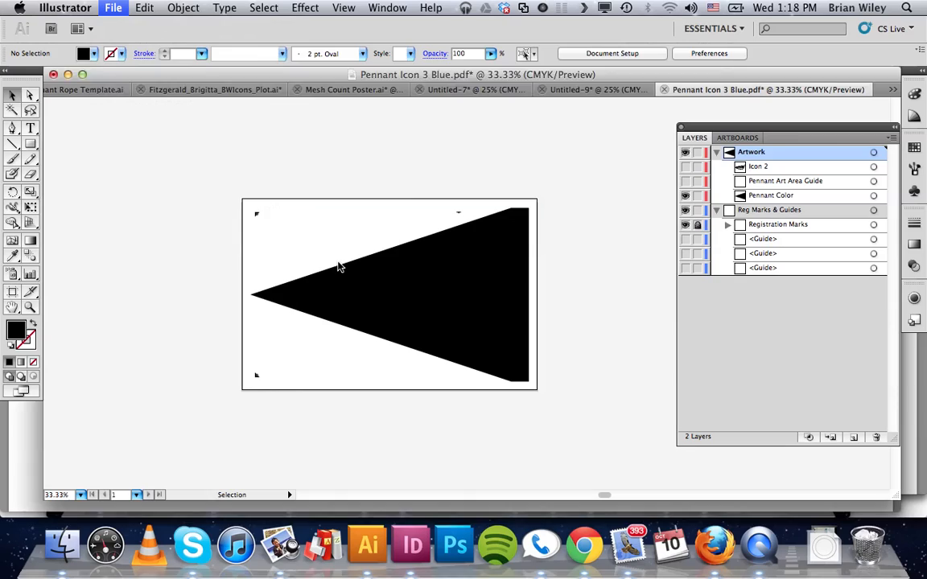
click(113, 6)
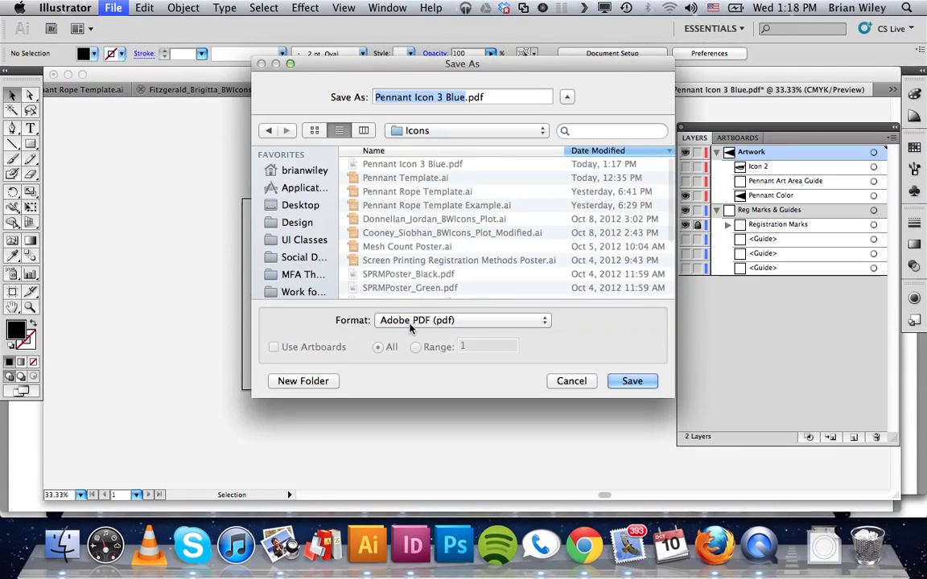
Name the file Pennant Icon 3 Green.pdf in Adobe PDF format and save it
click(464, 96)
text(Green)
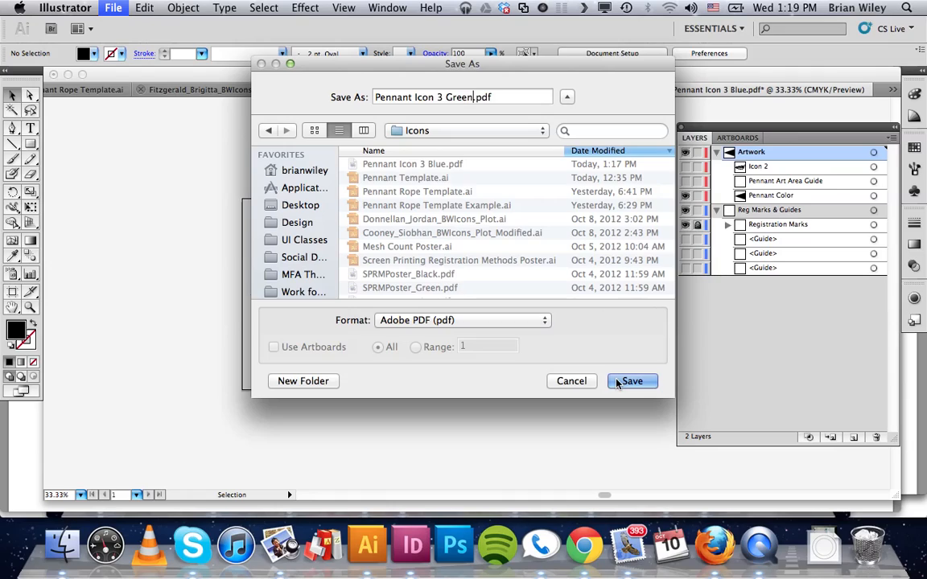
click(632, 380)
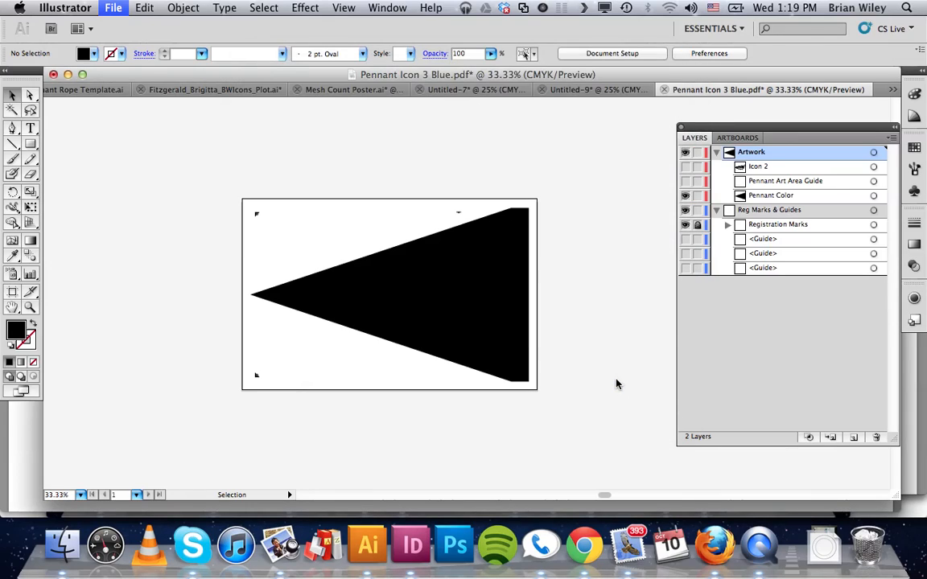
mouse_move(261, 353)
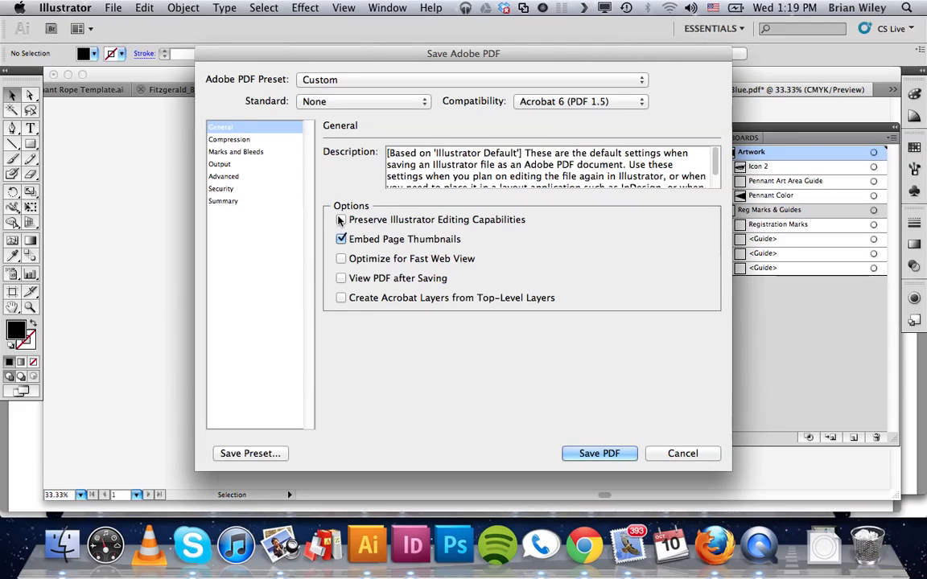
Save the PDF with Preserve Illustrator Editing Capabilities off and confirm the warning
click(342, 219)
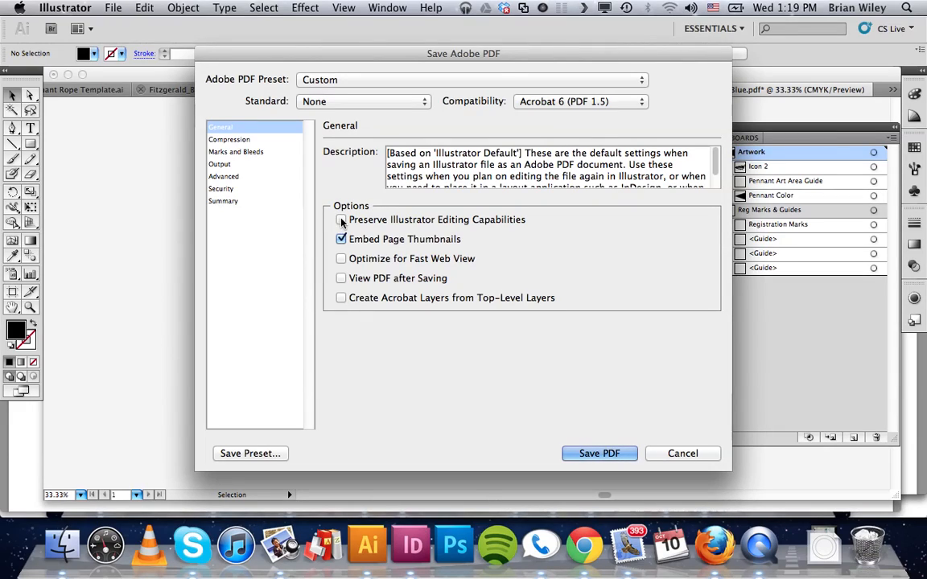
click(342, 219)
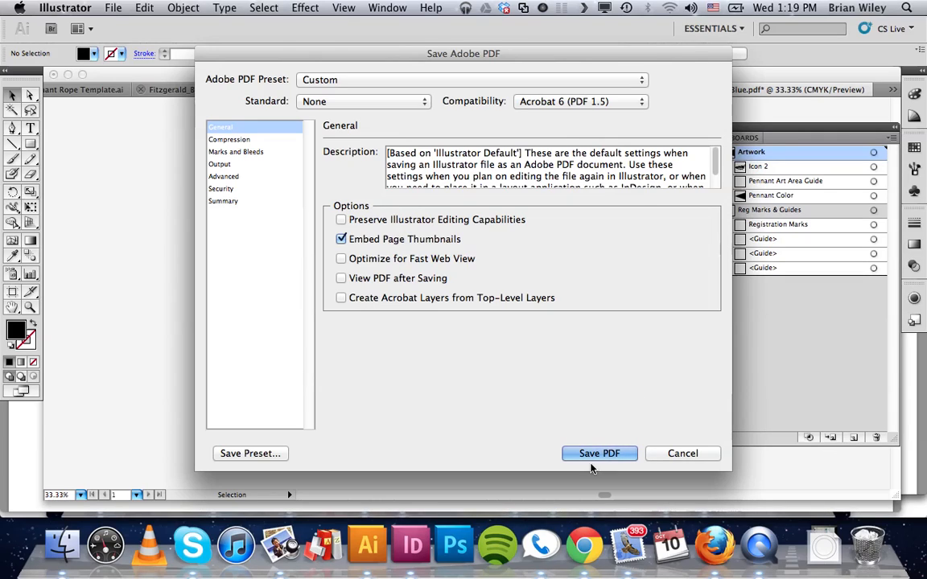
click(598, 454)
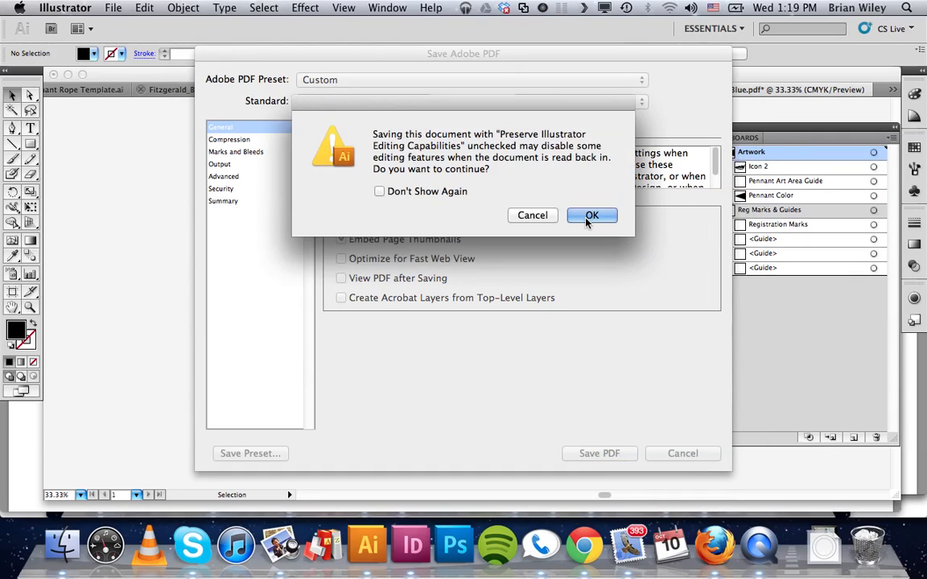
click(592, 216)
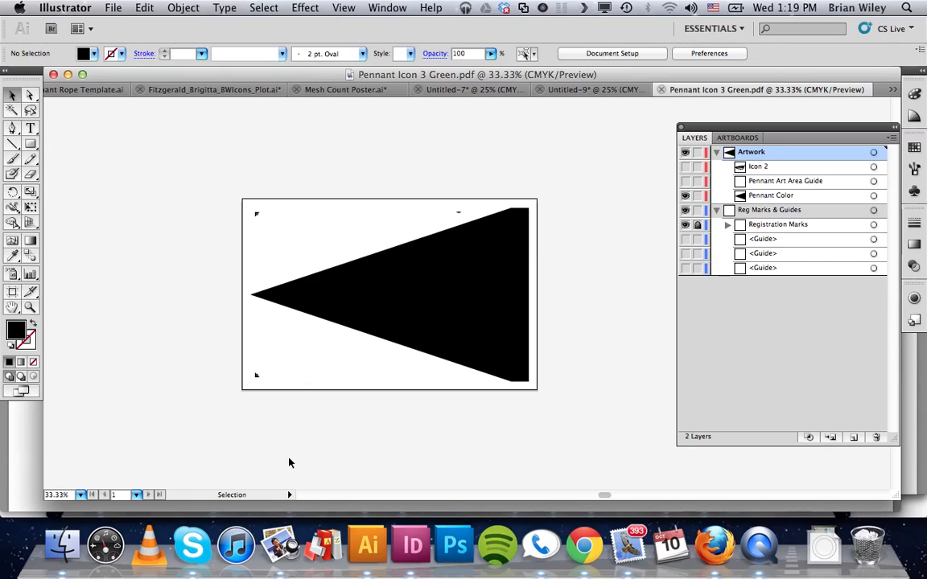
mouse_move(133, 447)
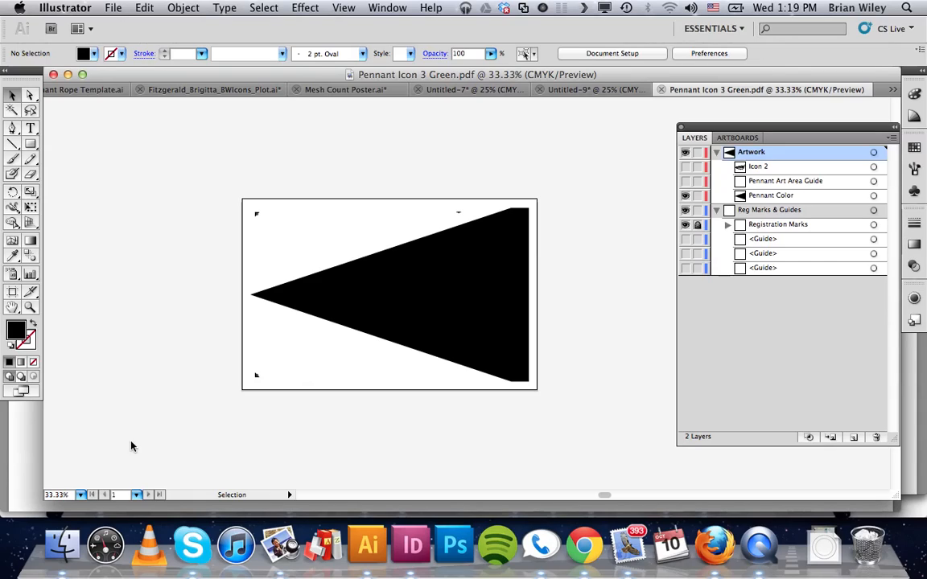
mouse_move(132, 470)
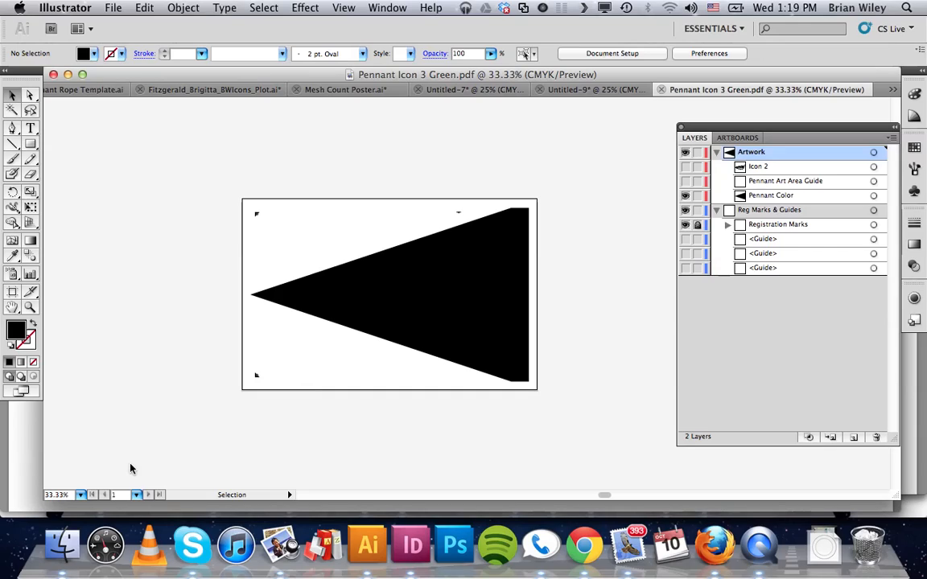